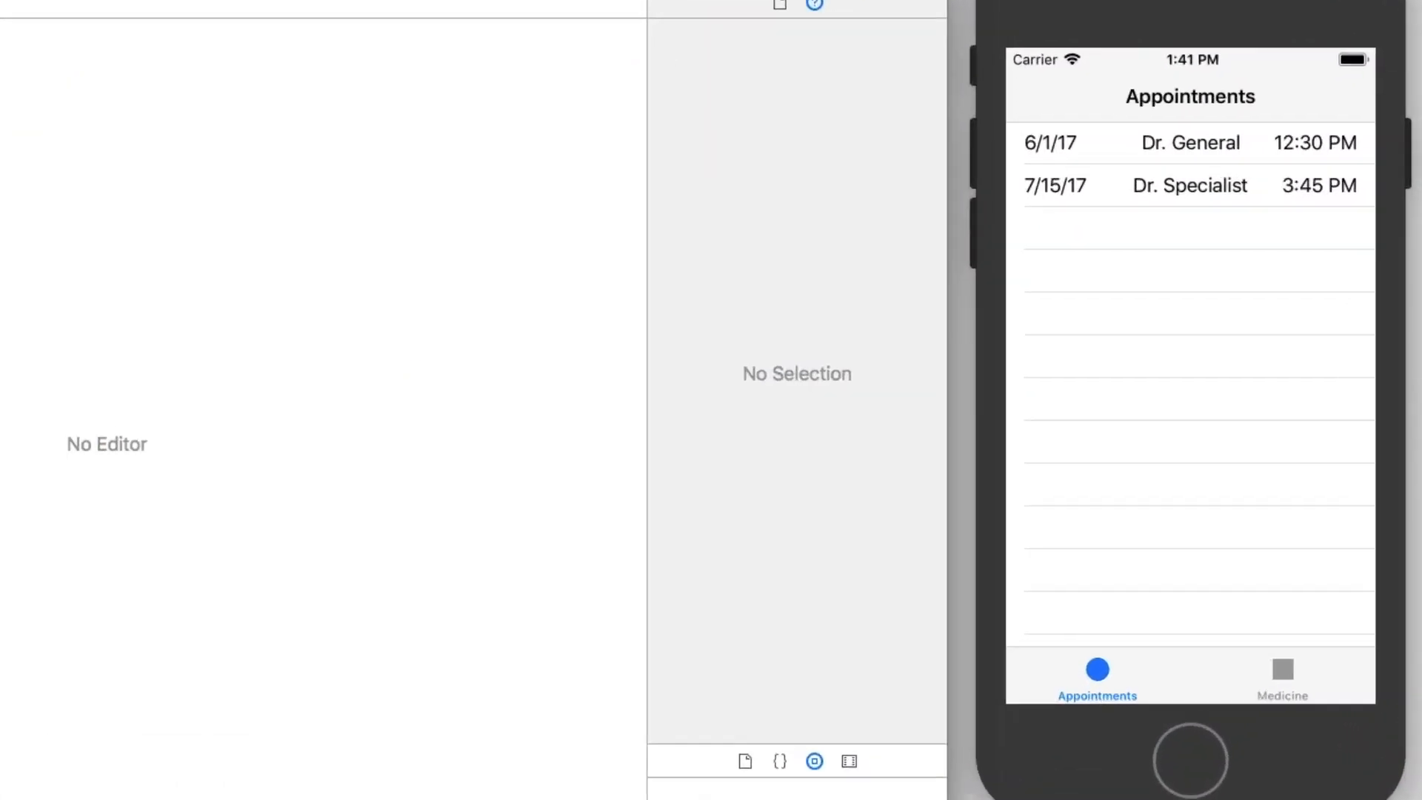
Enable Larger Accessibility Sizes, raise the reading-size slider, and relaunch MedJournal.
left_click(1188, 142)
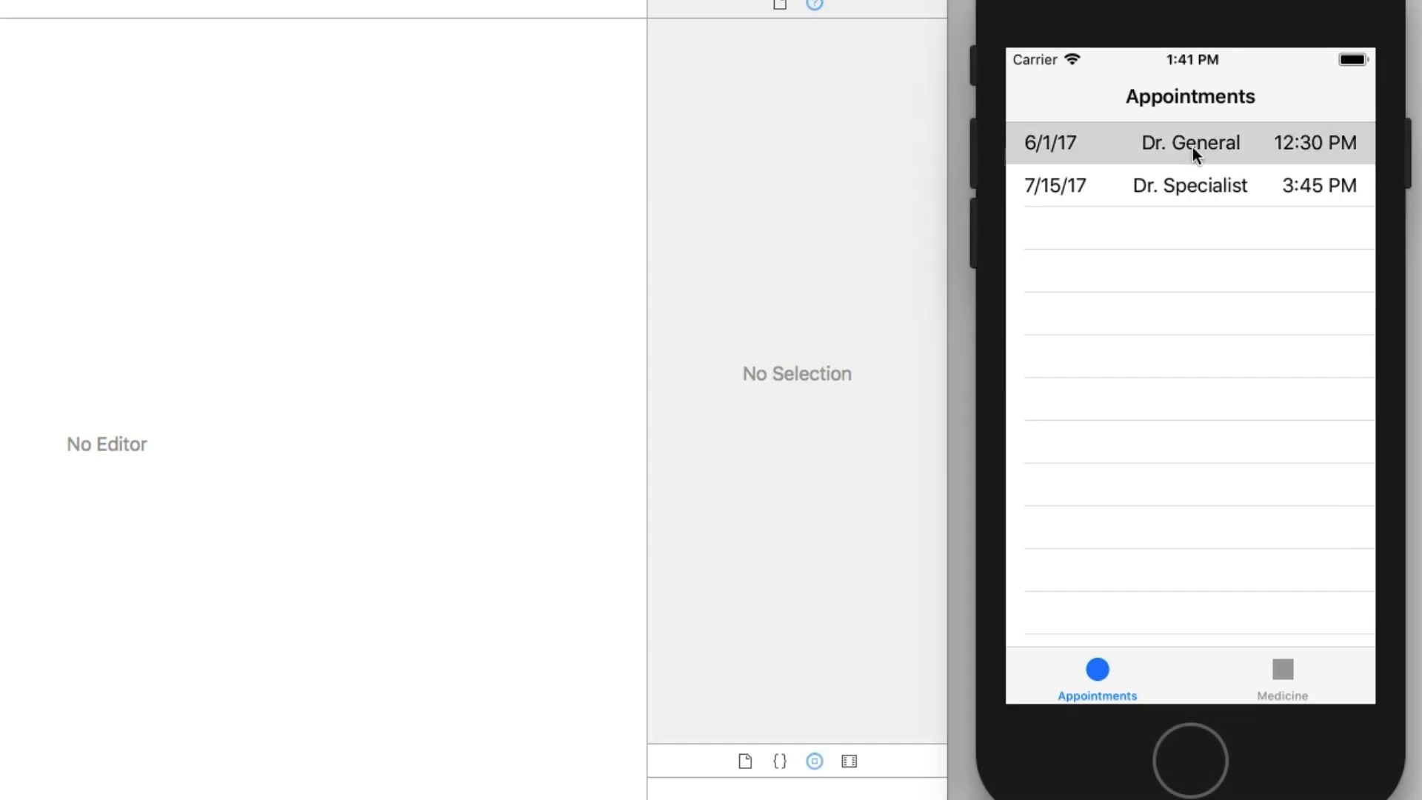
mouse_move(1128, 112)
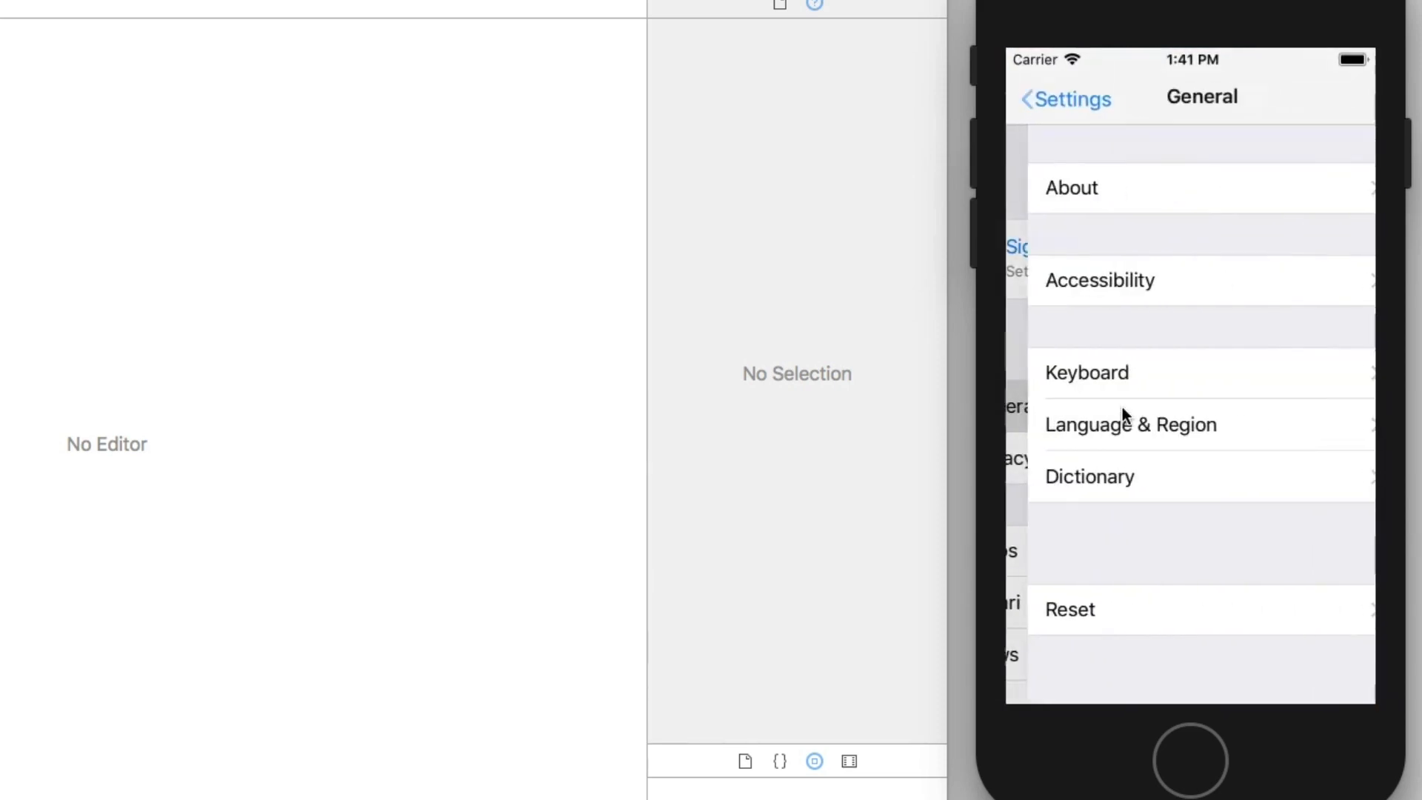
left_click(1099, 280)
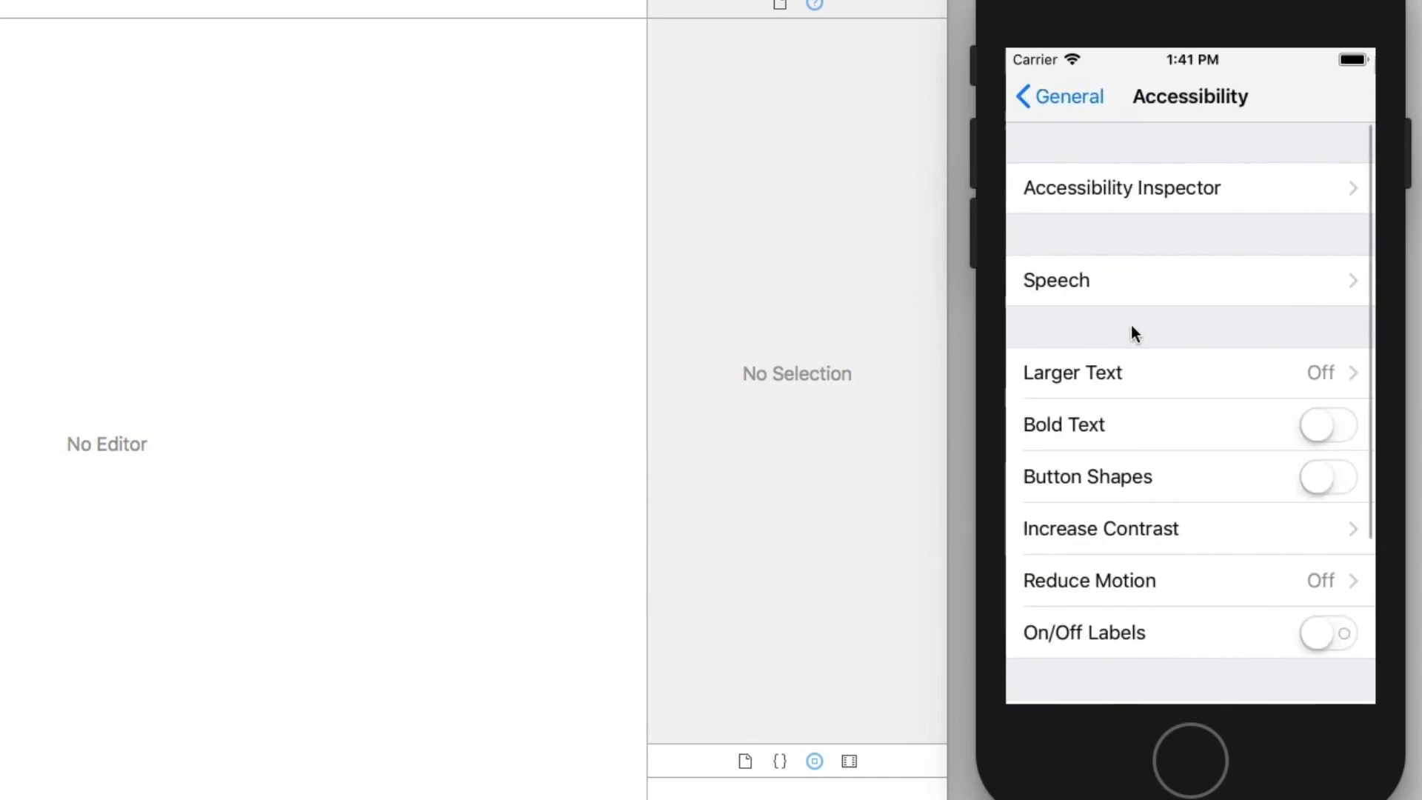
left_click(1072, 372)
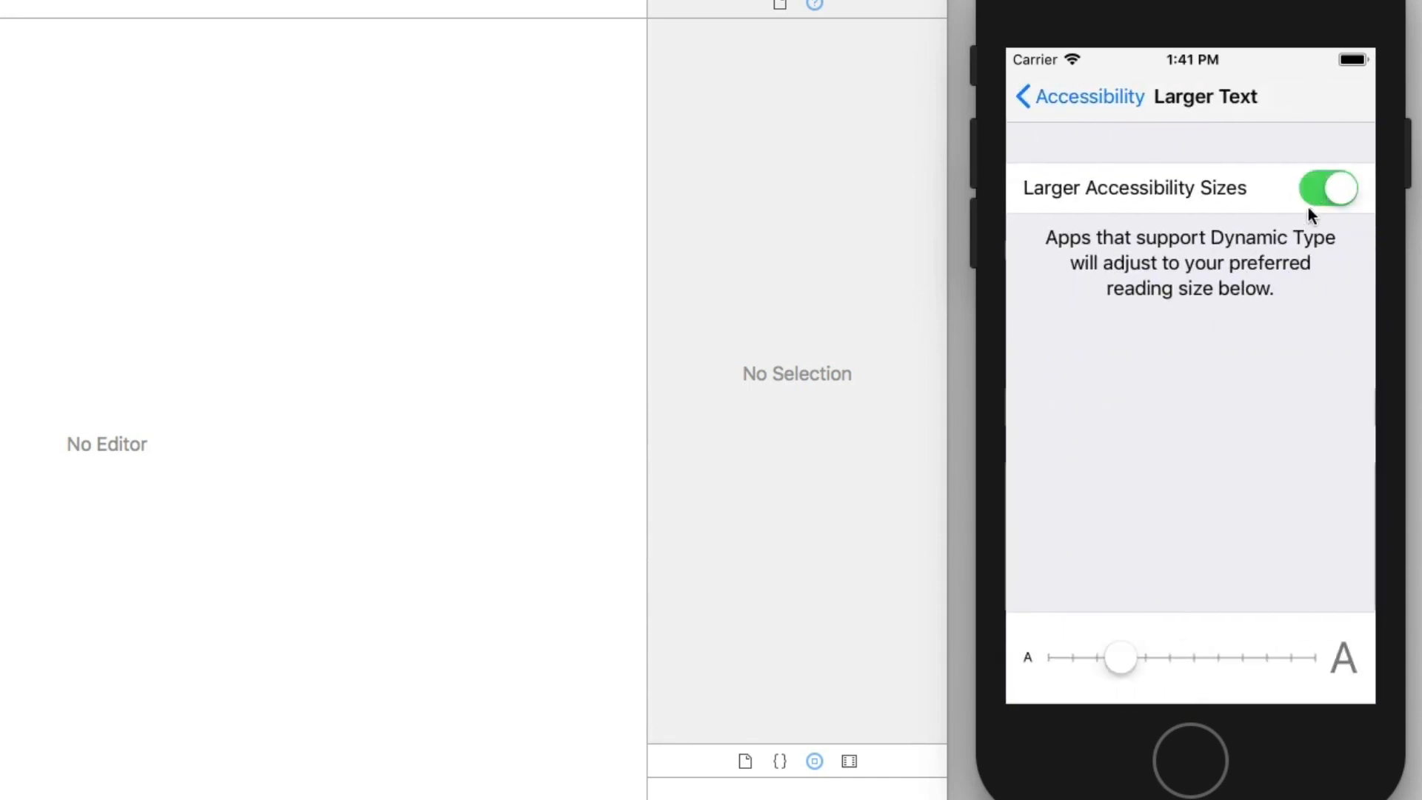
left_click_drag(1120, 657, 1242, 657)
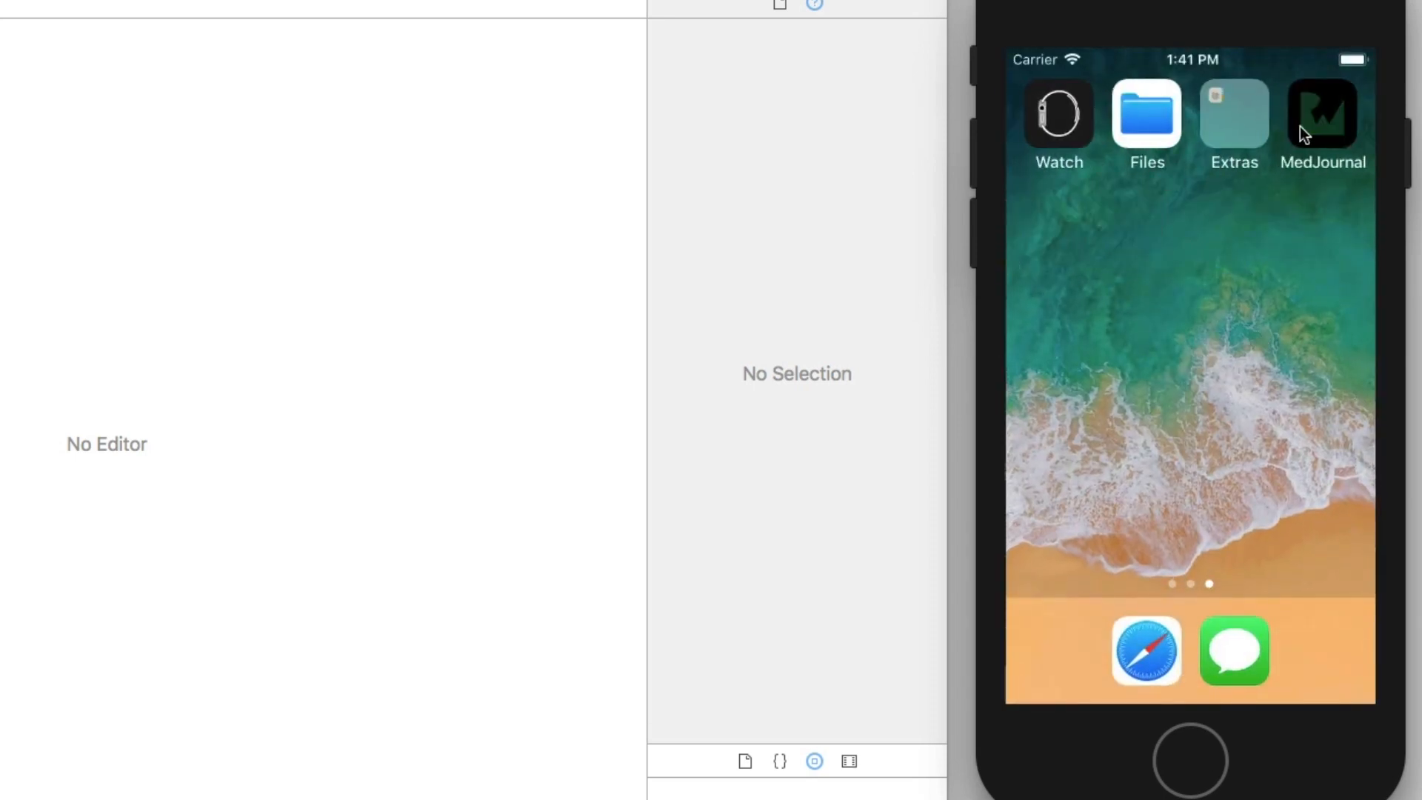
left_click(1323, 117)
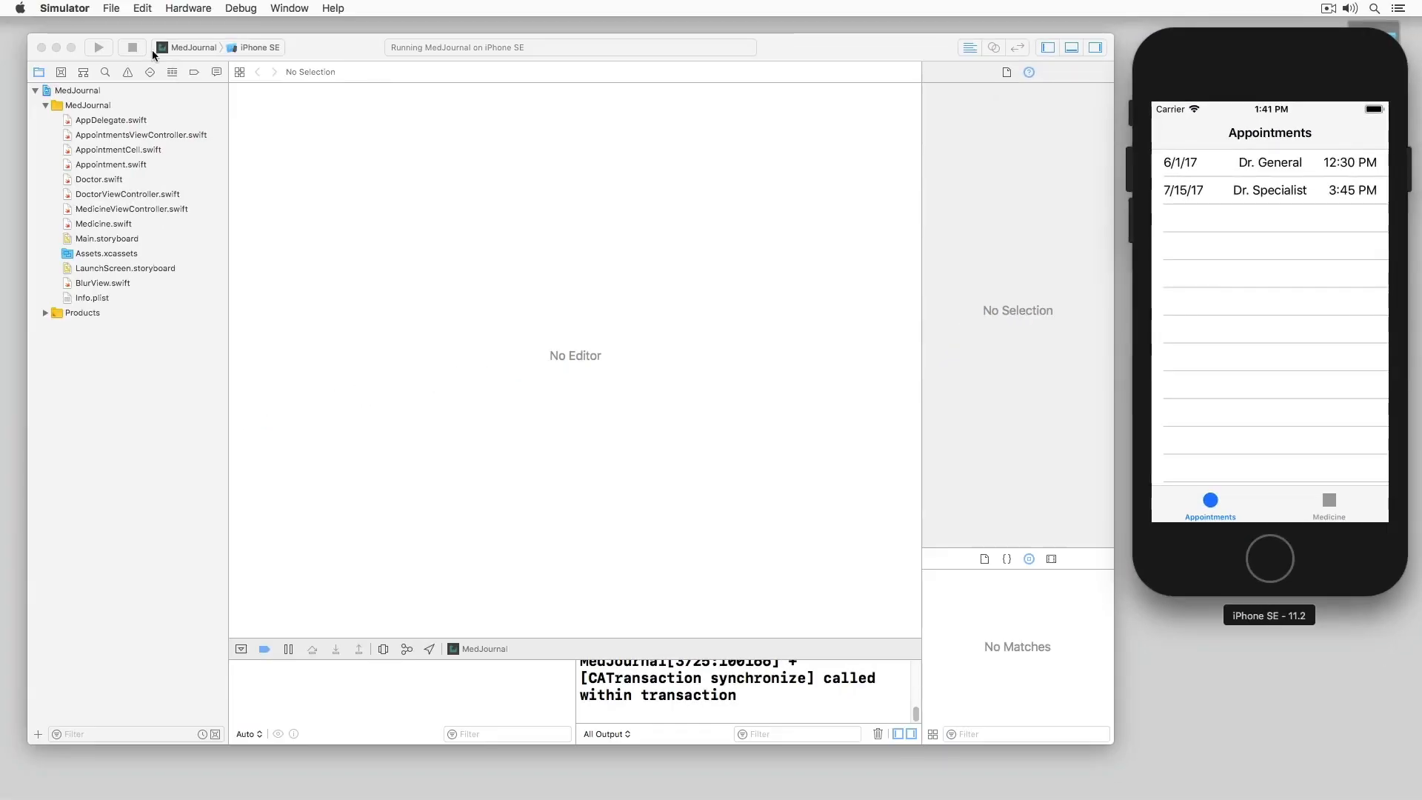
Stop the app, open Main.storyboard's warnings, and select the Name label missing a trailing constraint.
left_click(132, 47)
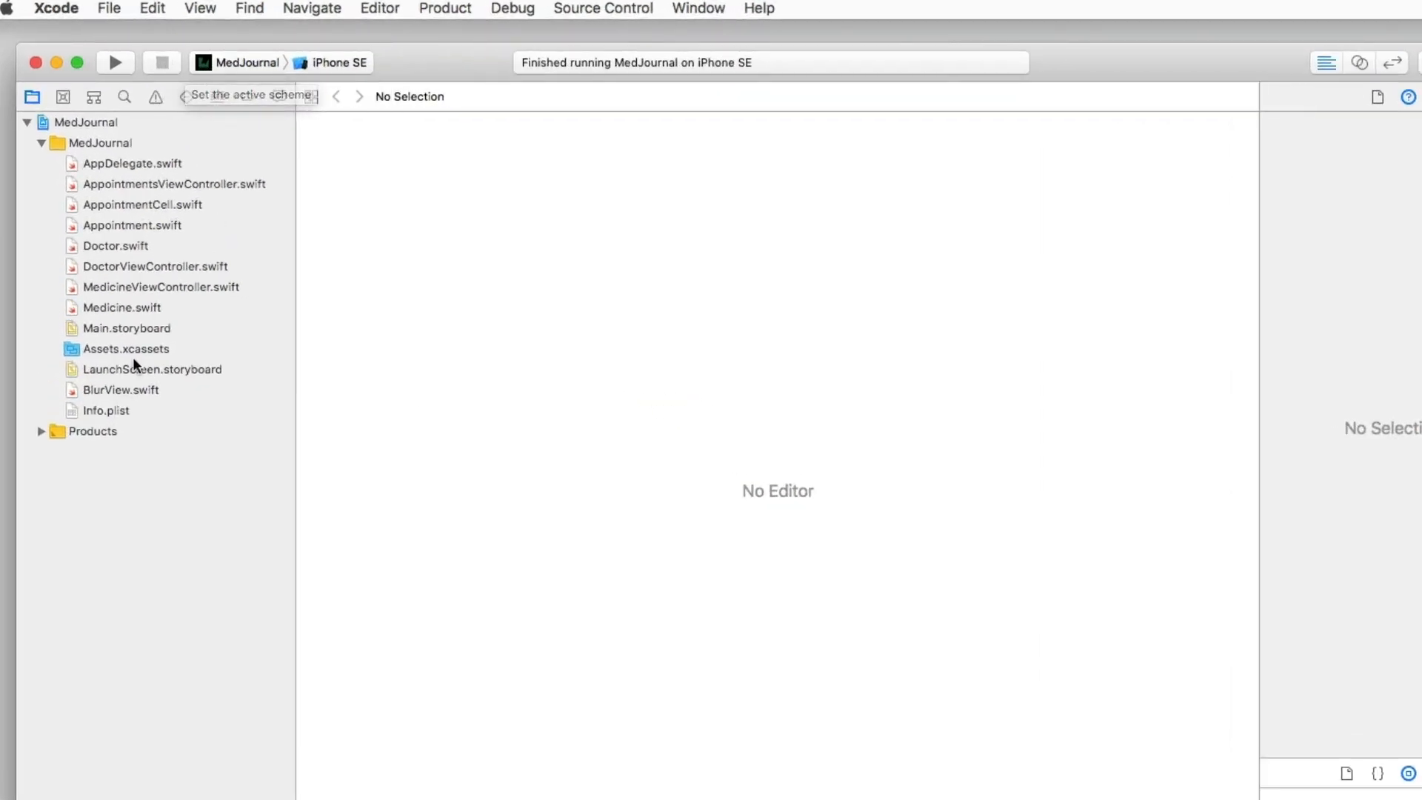
left_click(126, 328)
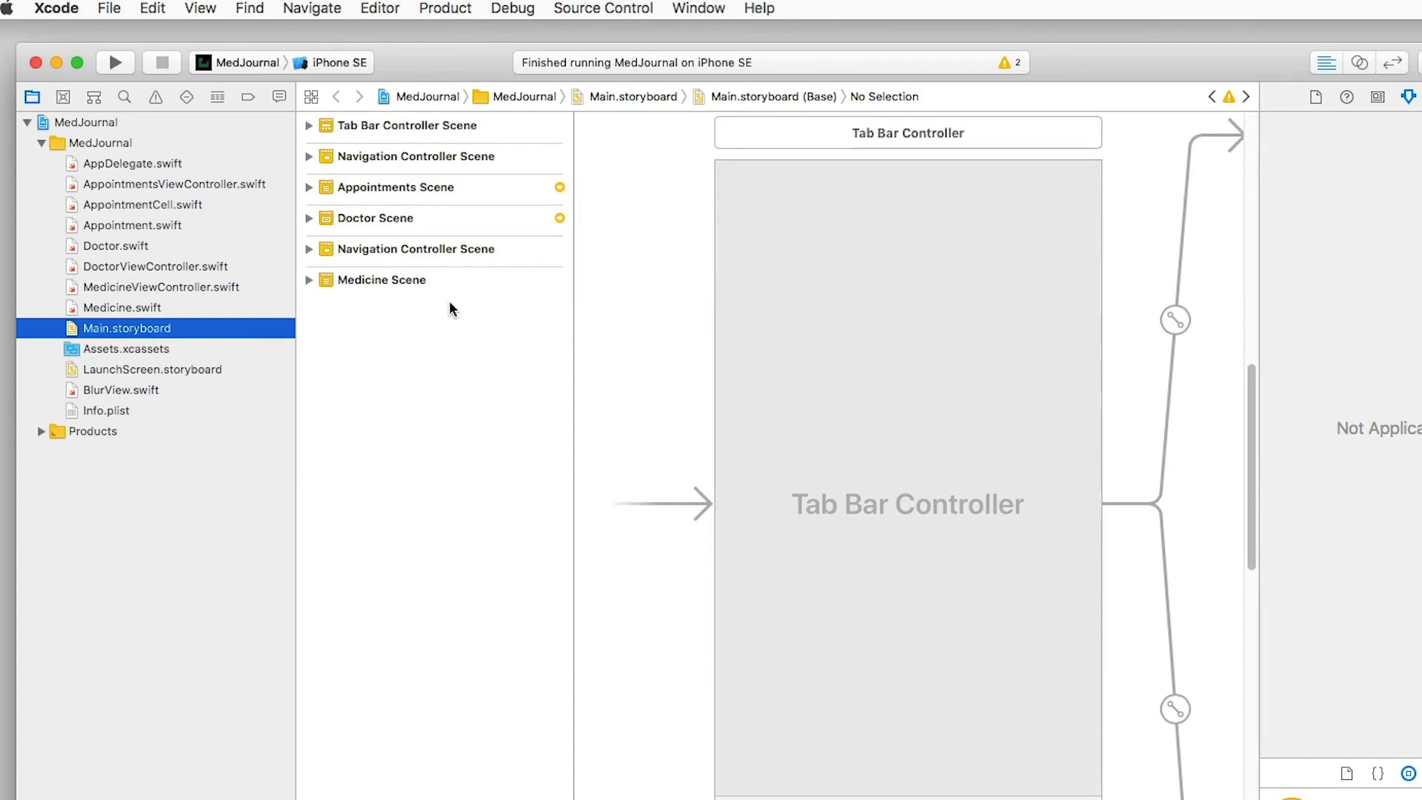
mouse_move(522, 150)
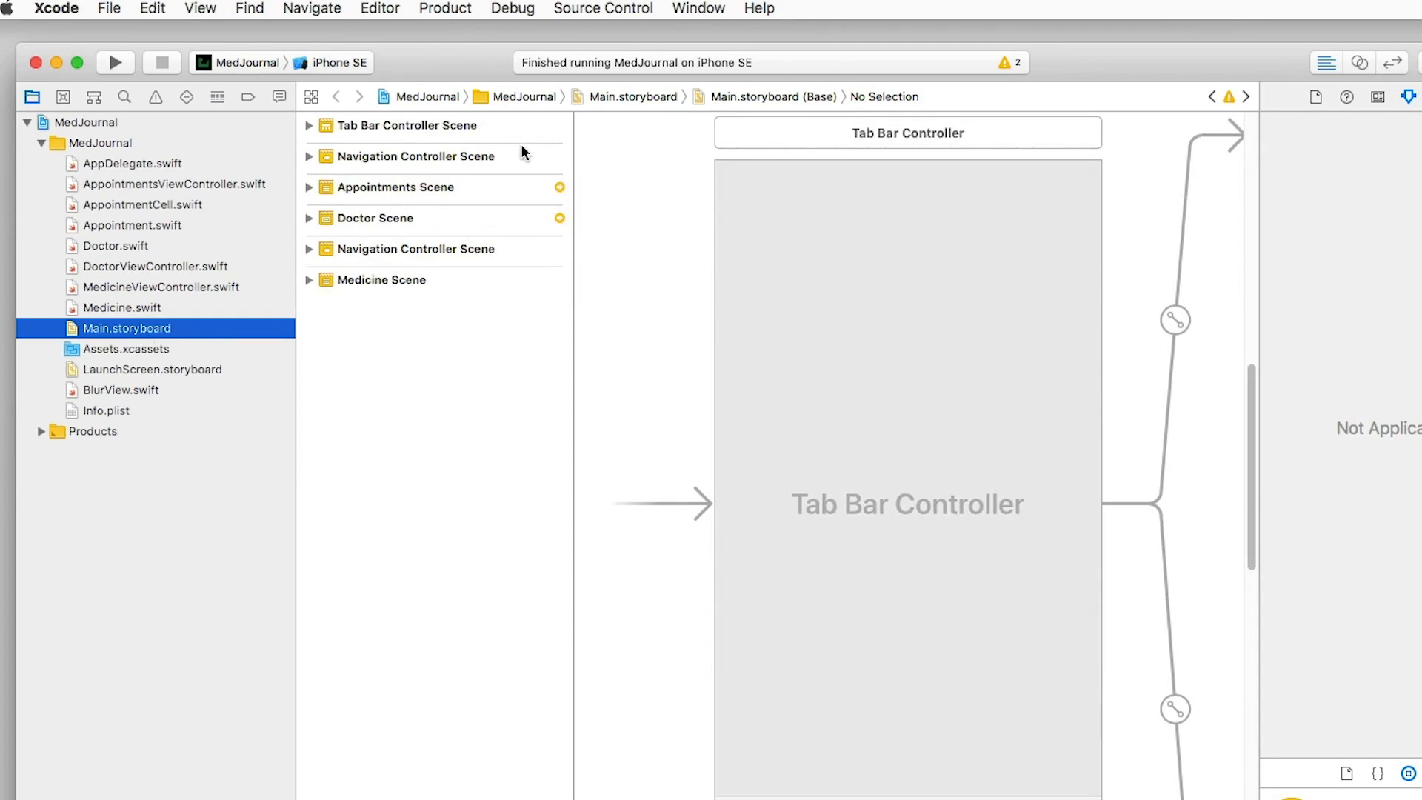
left_click(154, 97)
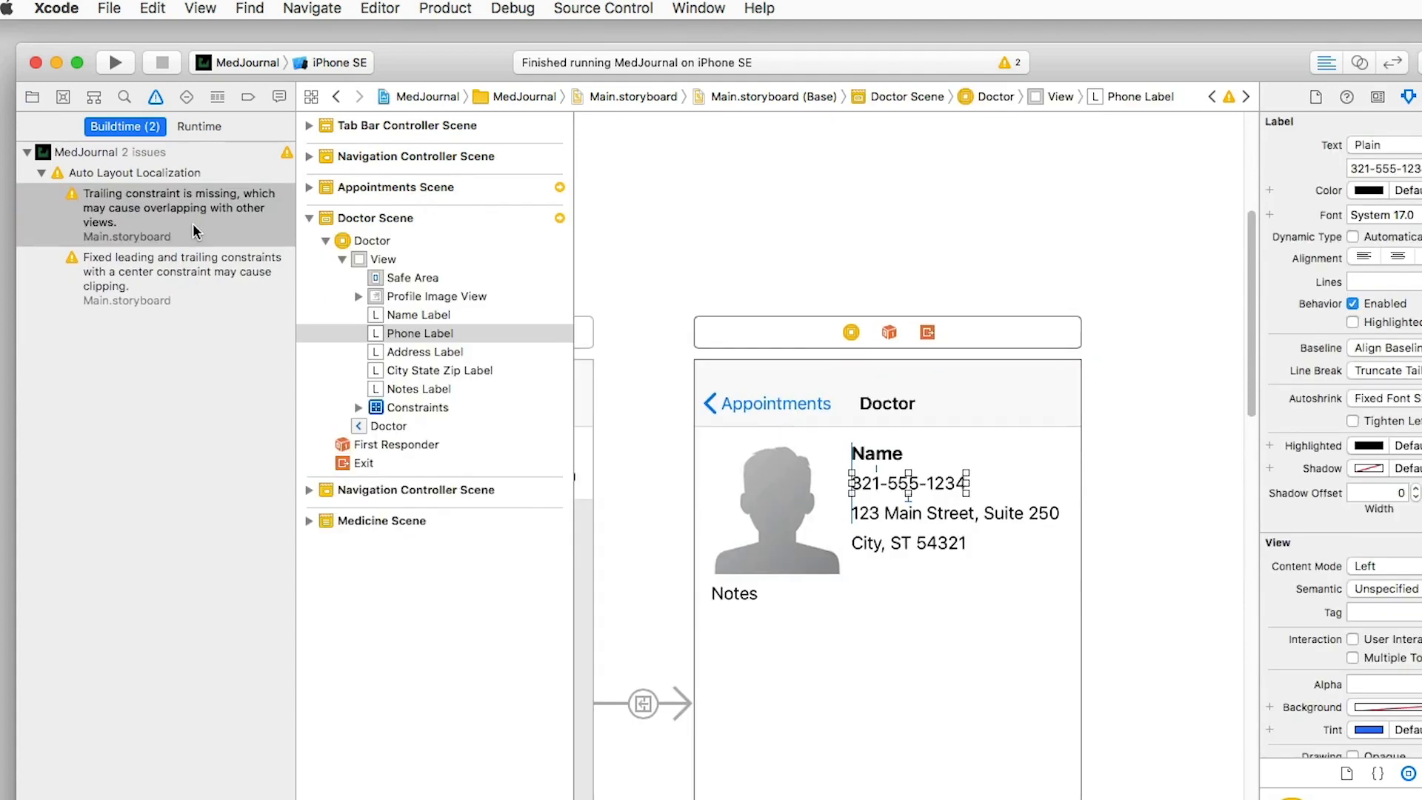
left_click(419, 333)
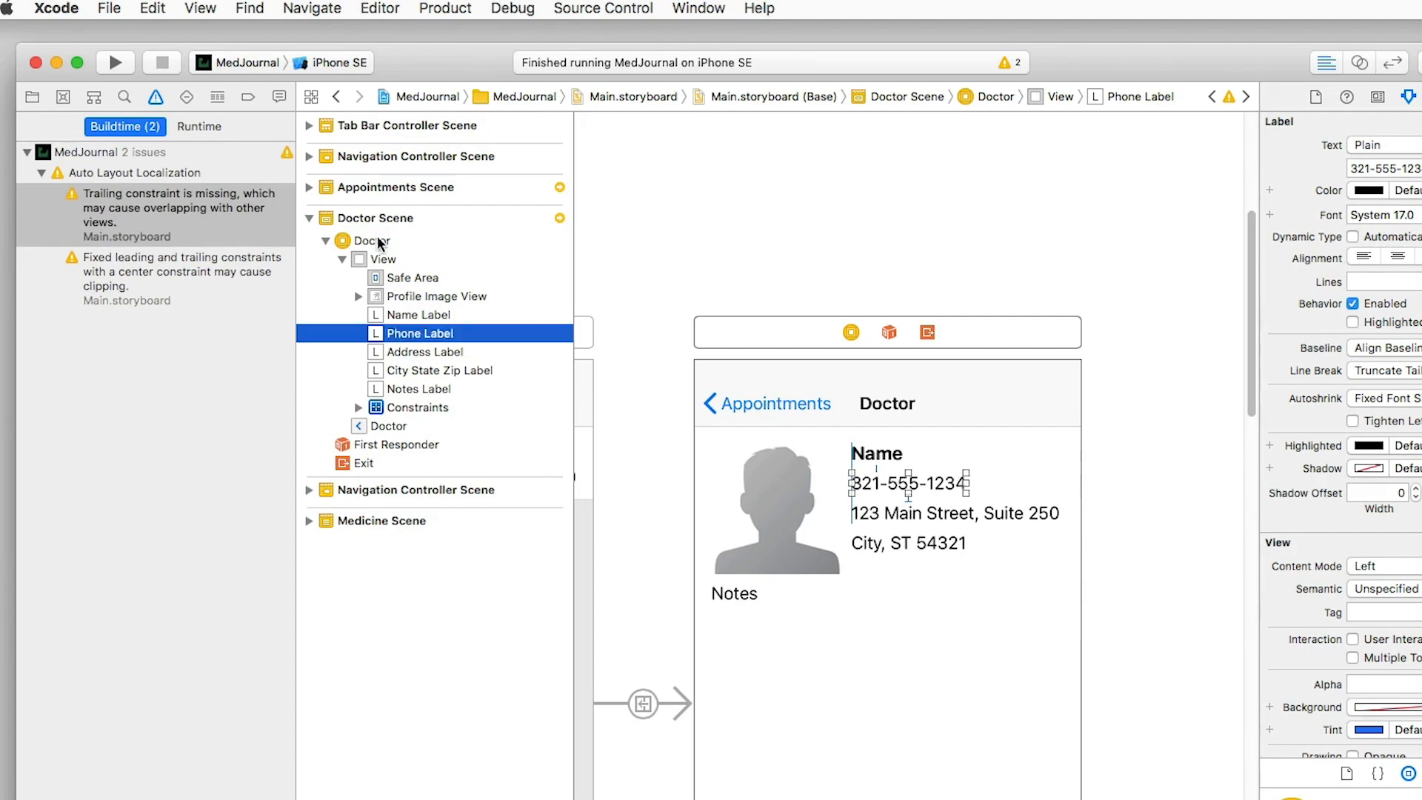
left_click(371, 239)
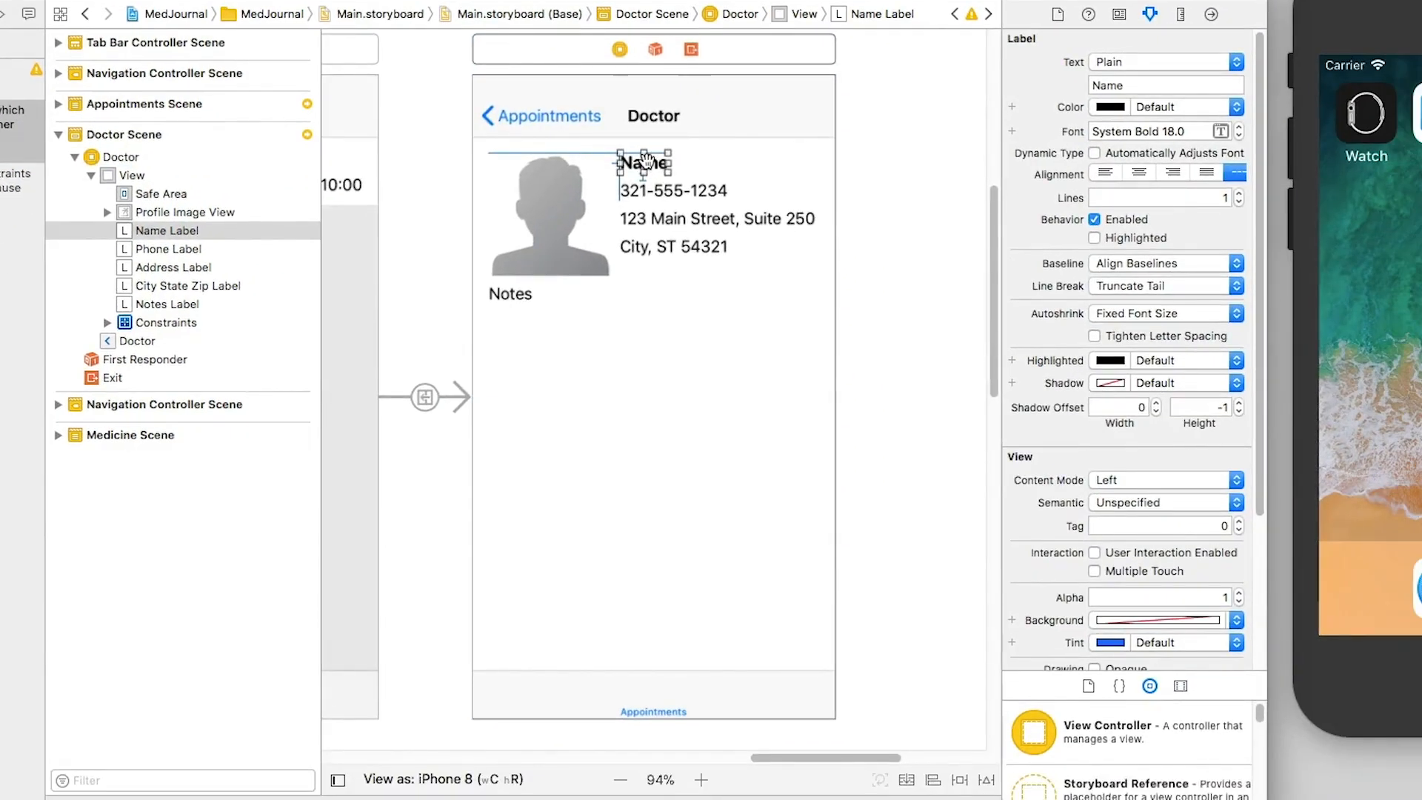
Pin the Name, Phone and Address labels' trailing space to the safe area, constant 0.
left_click(643, 162)
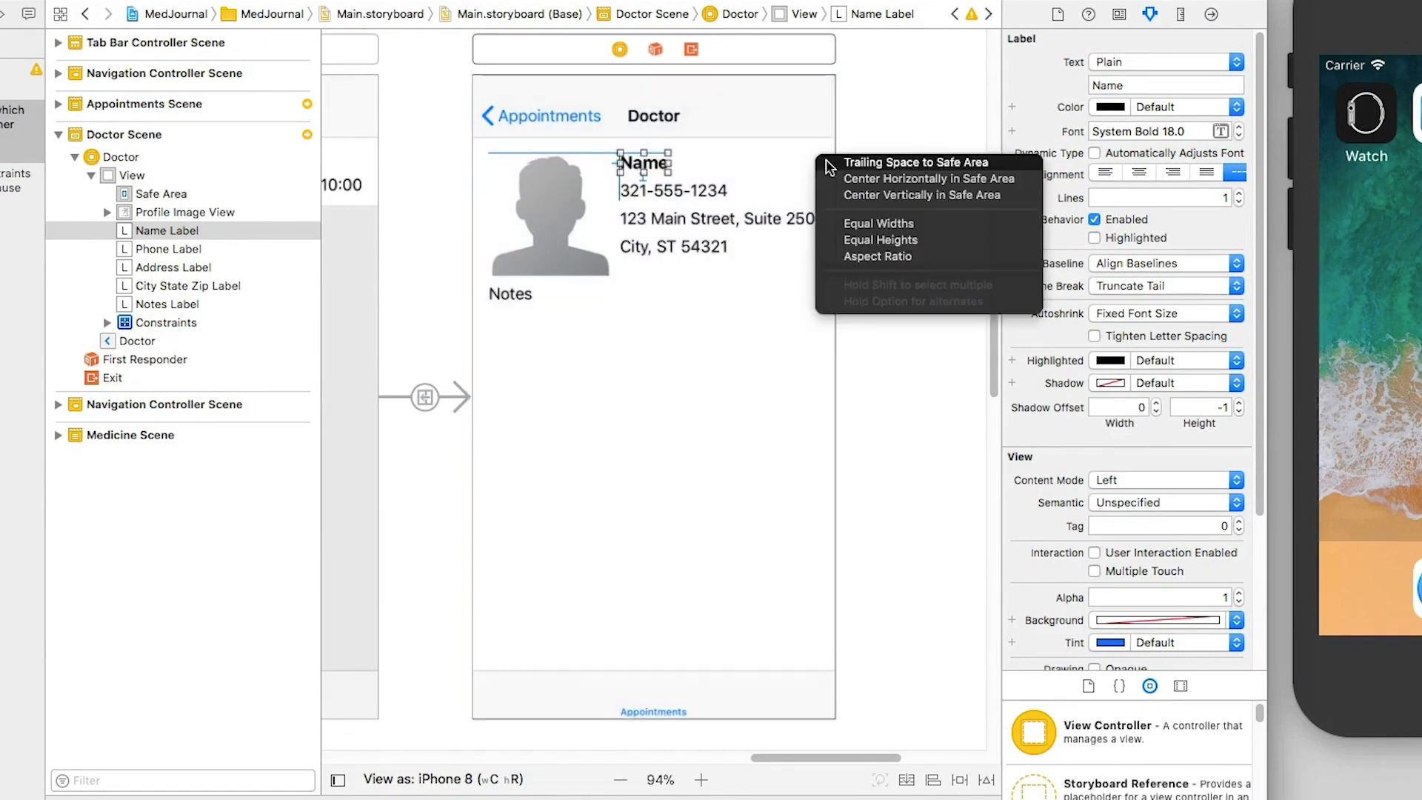
left_click(914, 162)
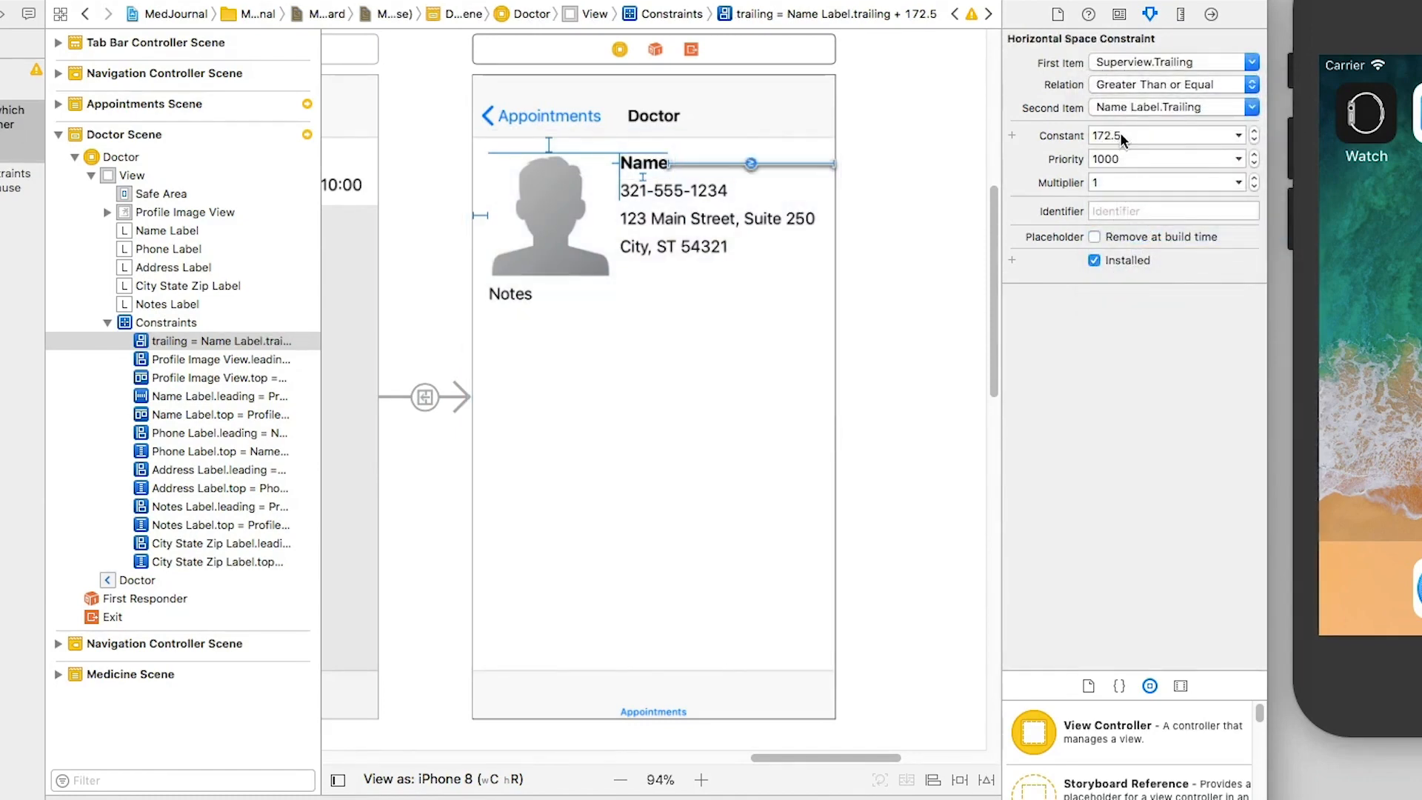
type("0")
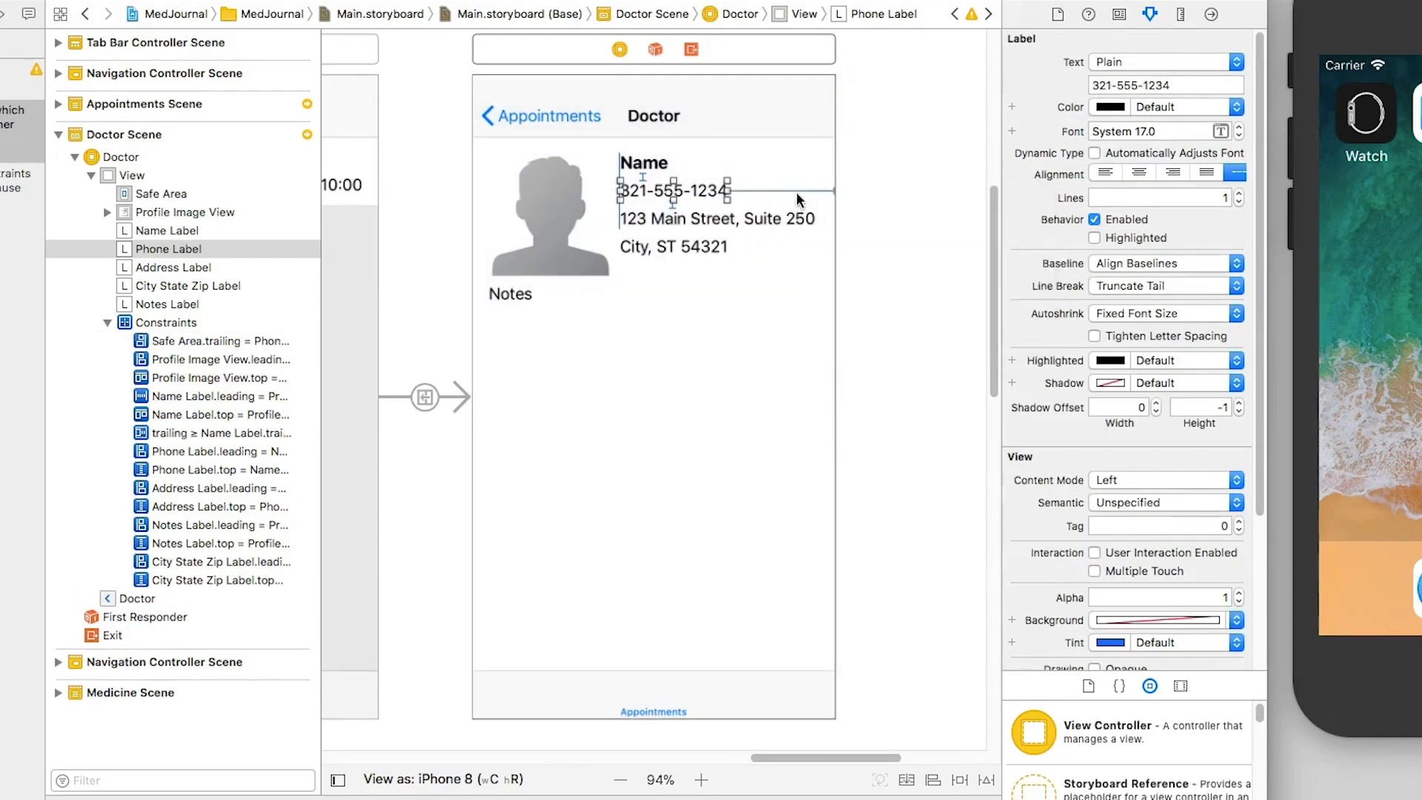
left_click(716, 218)
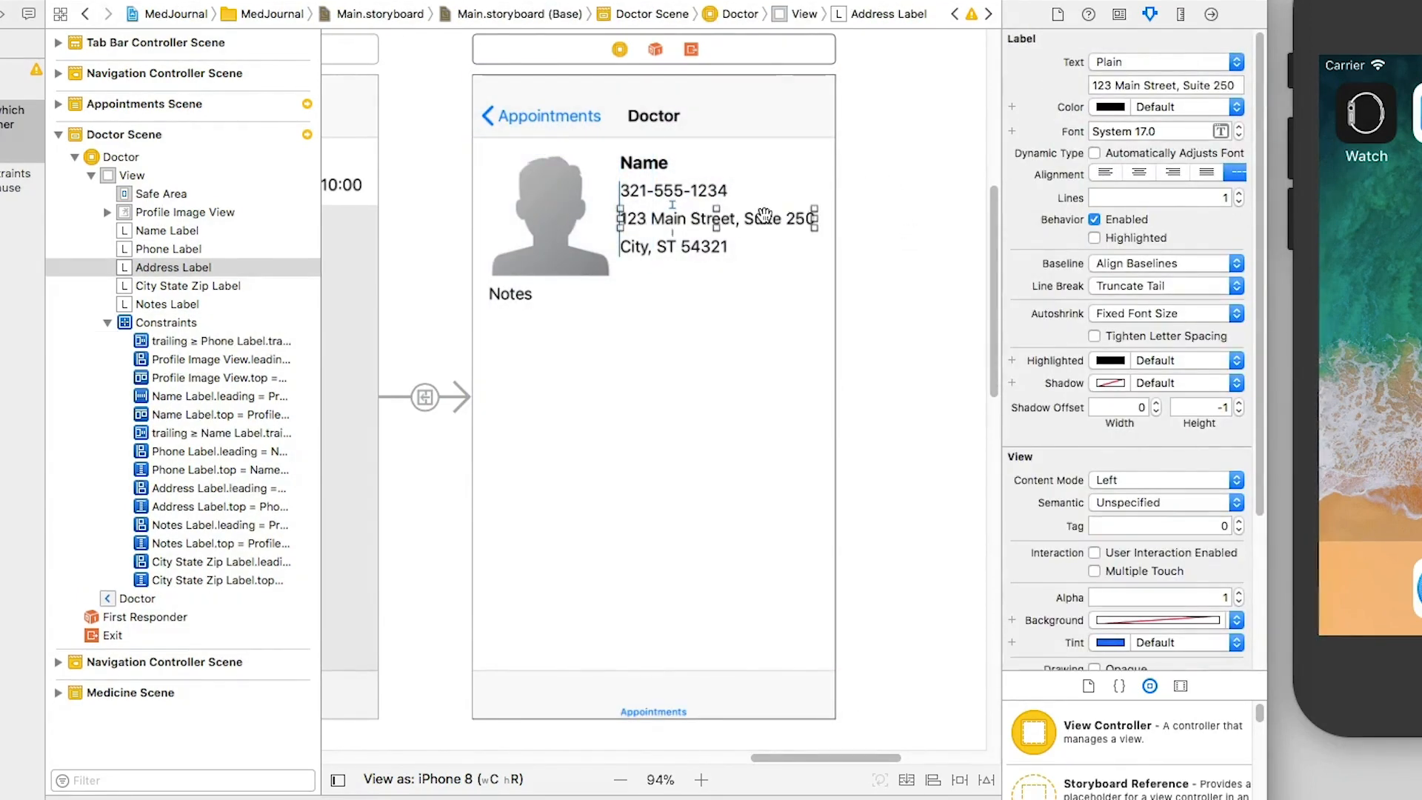
left_click(218, 340)
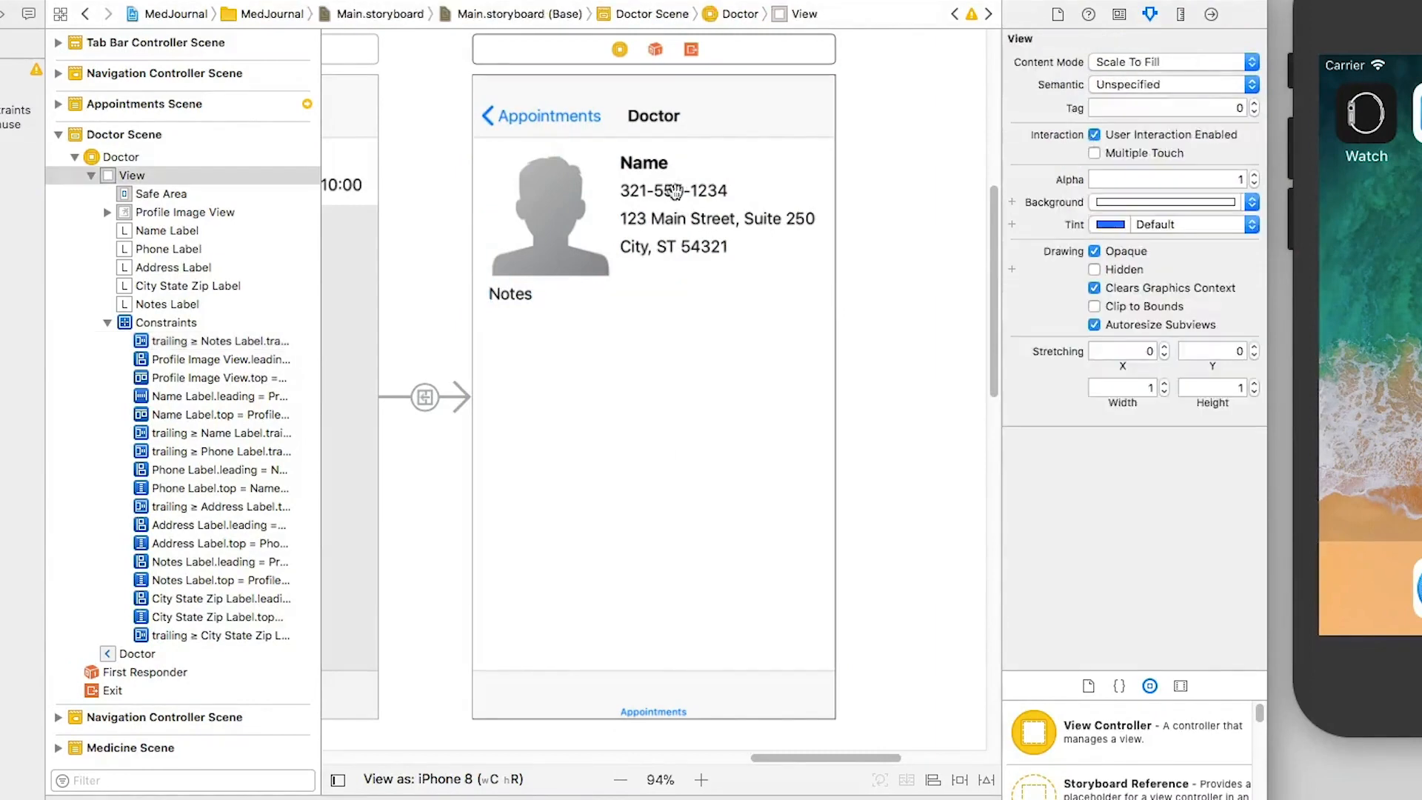
Set the Name label font to Headline and make the contact labels follow Dynamic Type.
left_click(644, 162)
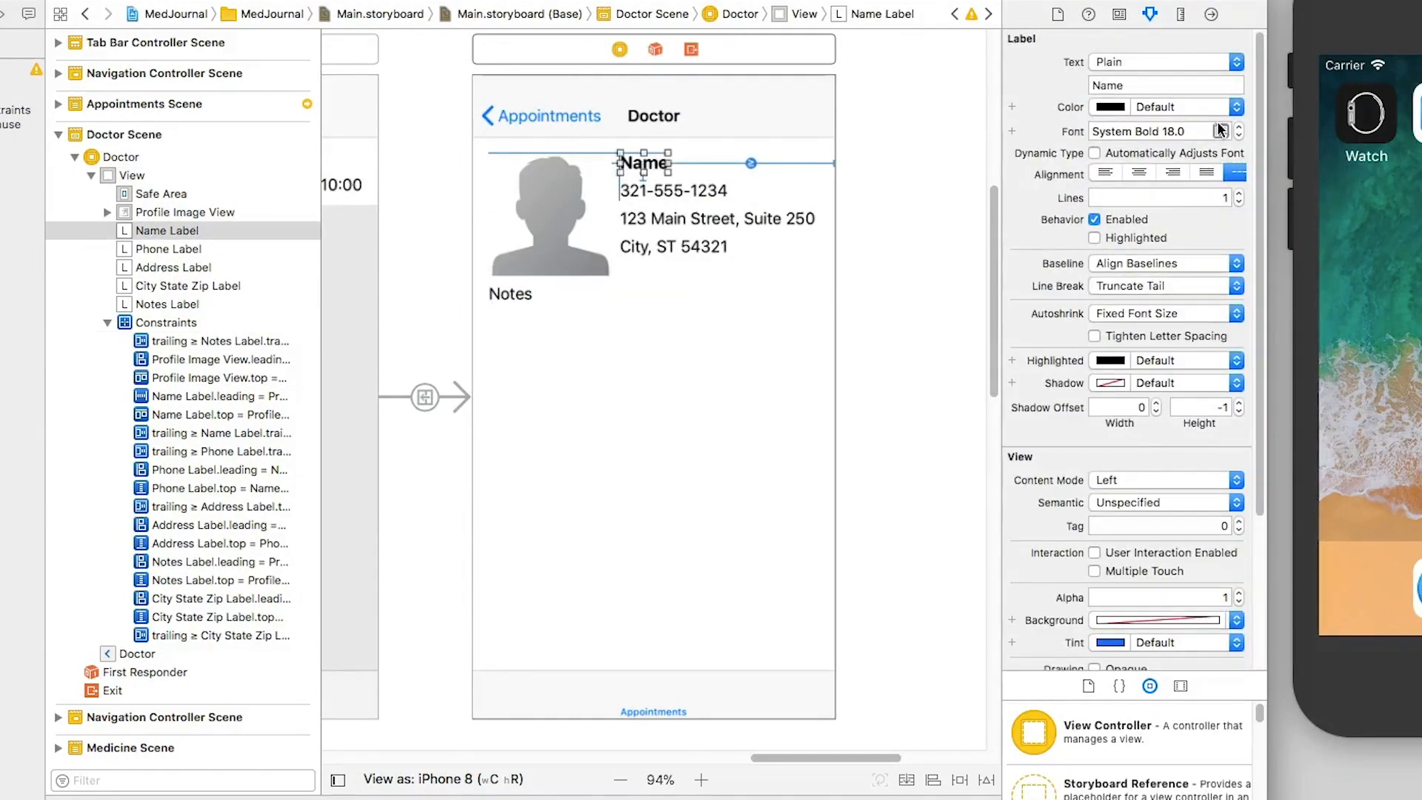
left_click(1239, 132)
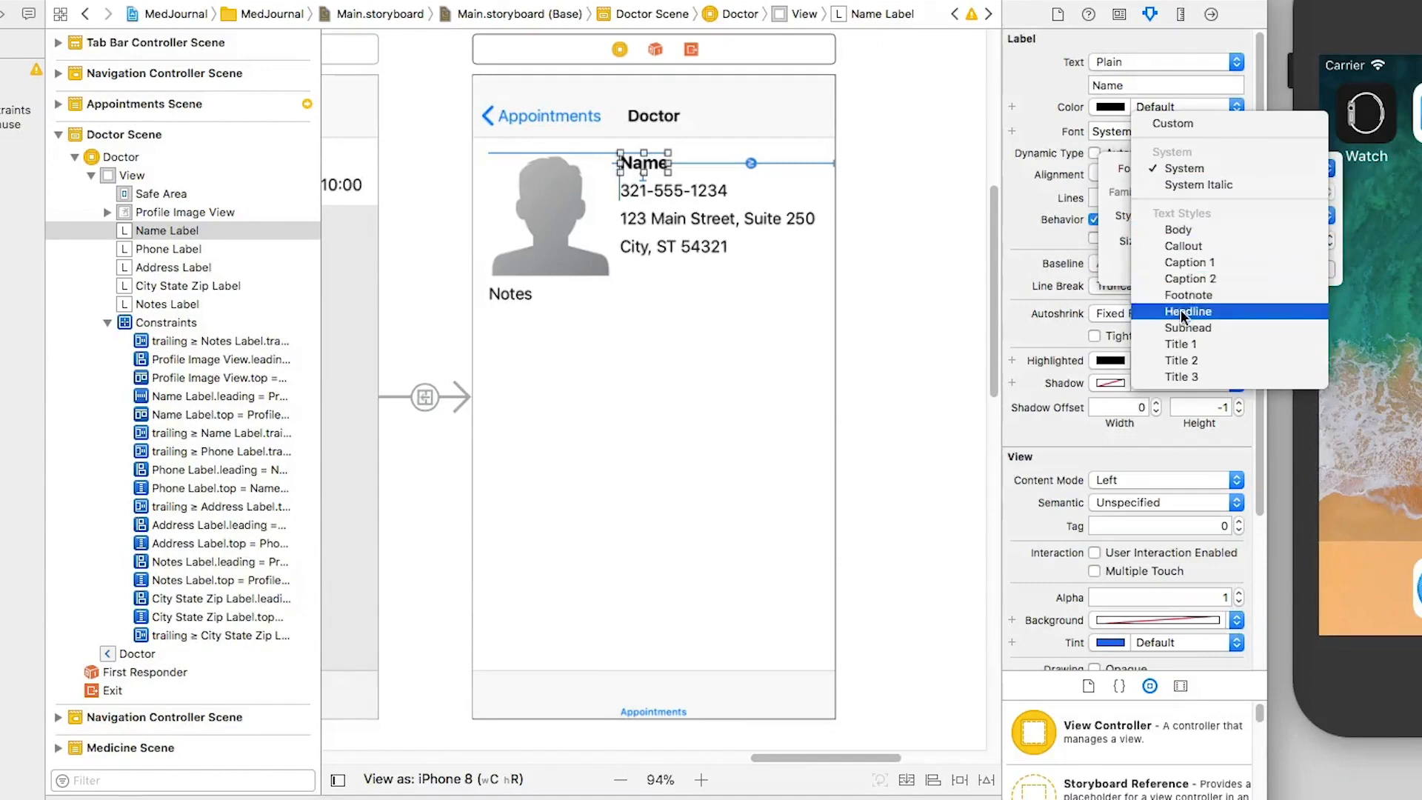
left_click(1188, 311)
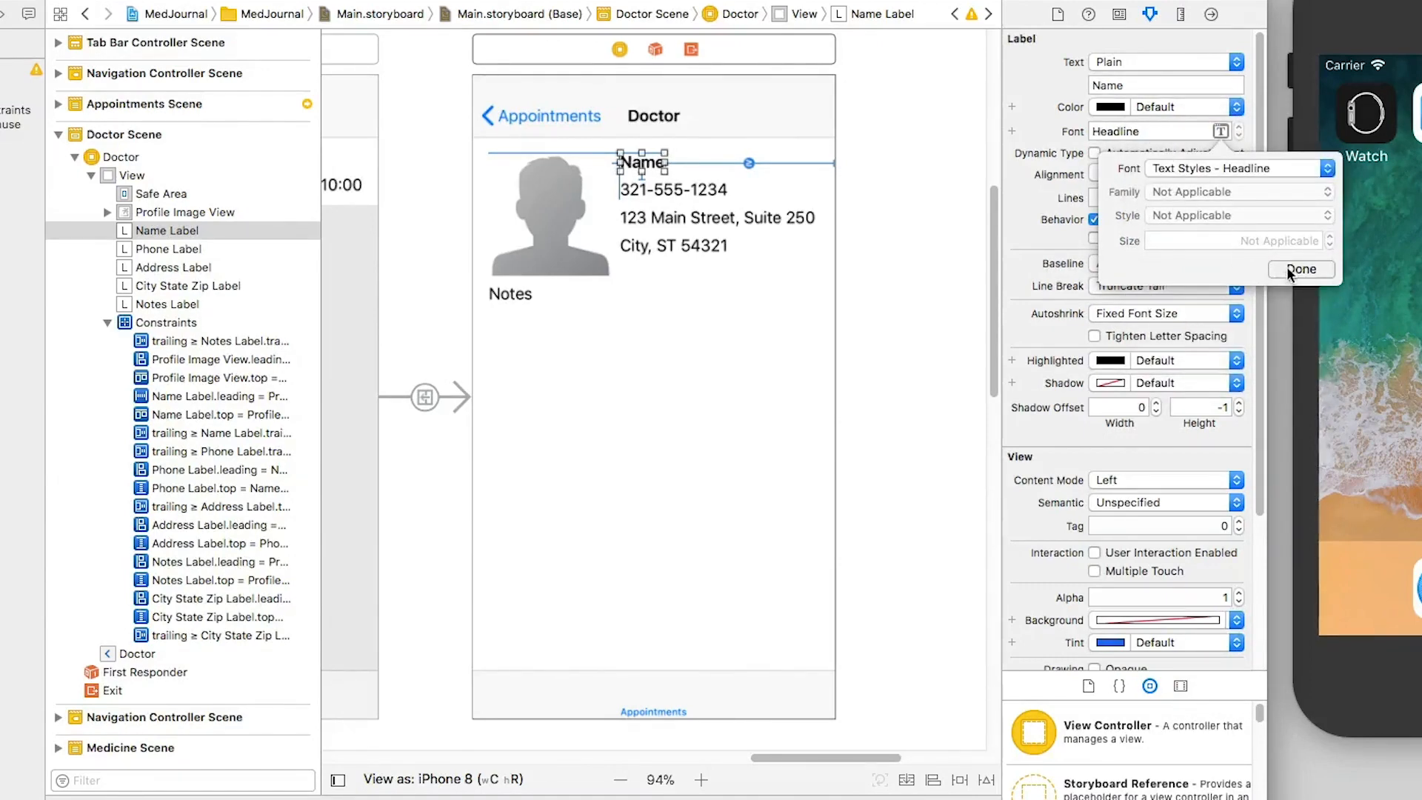
left_click(1301, 269)
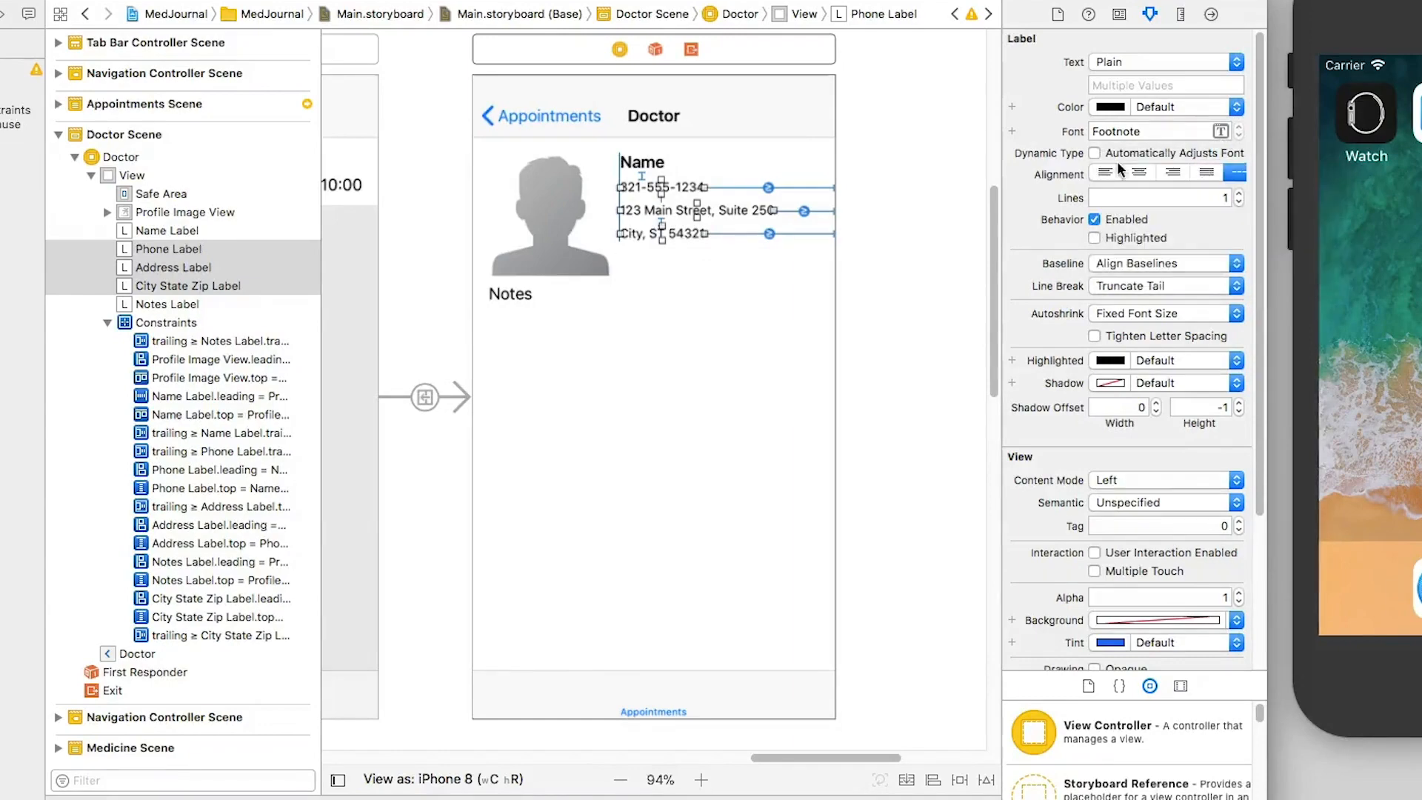
left_click(1095, 154)
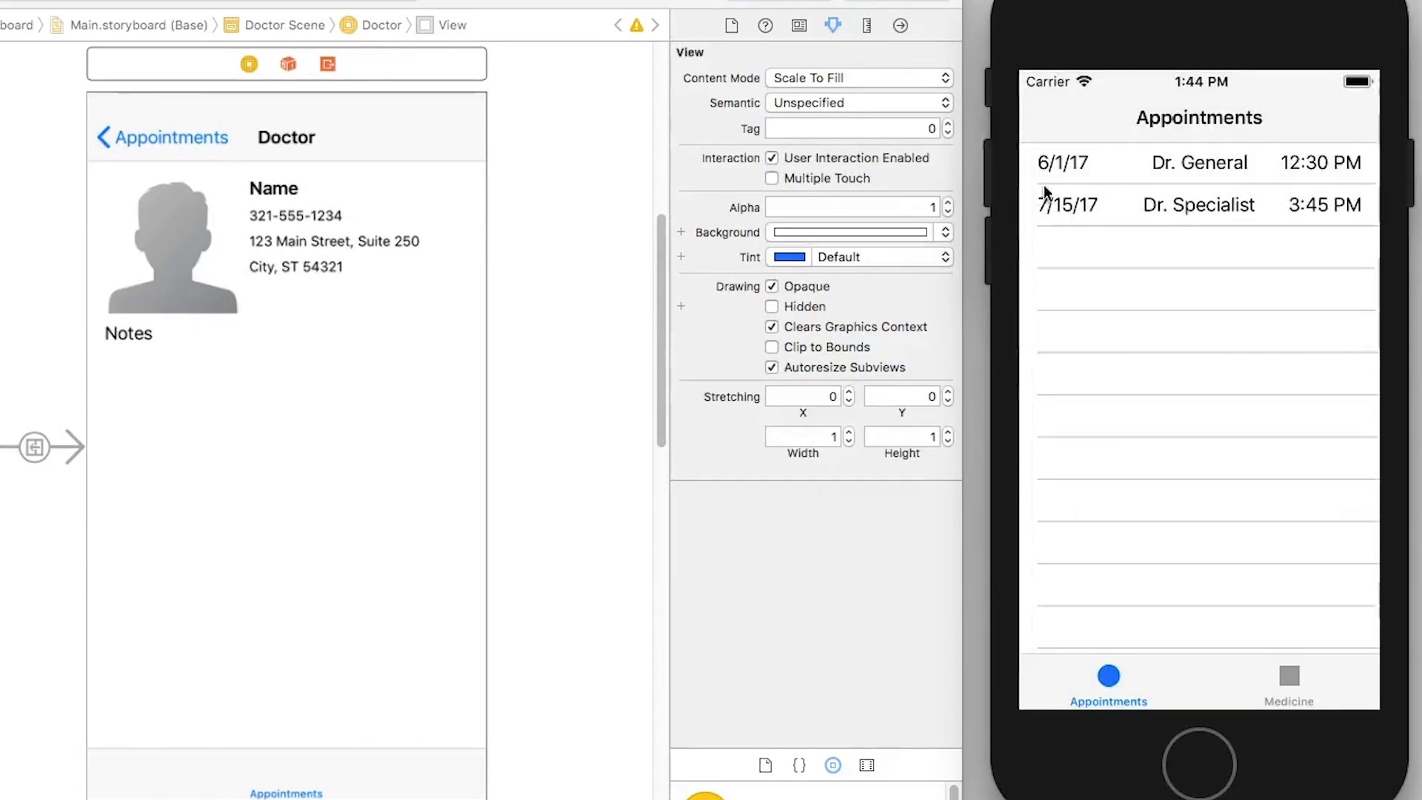
Open Dr. General's appointment to inspect the truncated, overlapping large-text labels.
left_click(1199, 162)
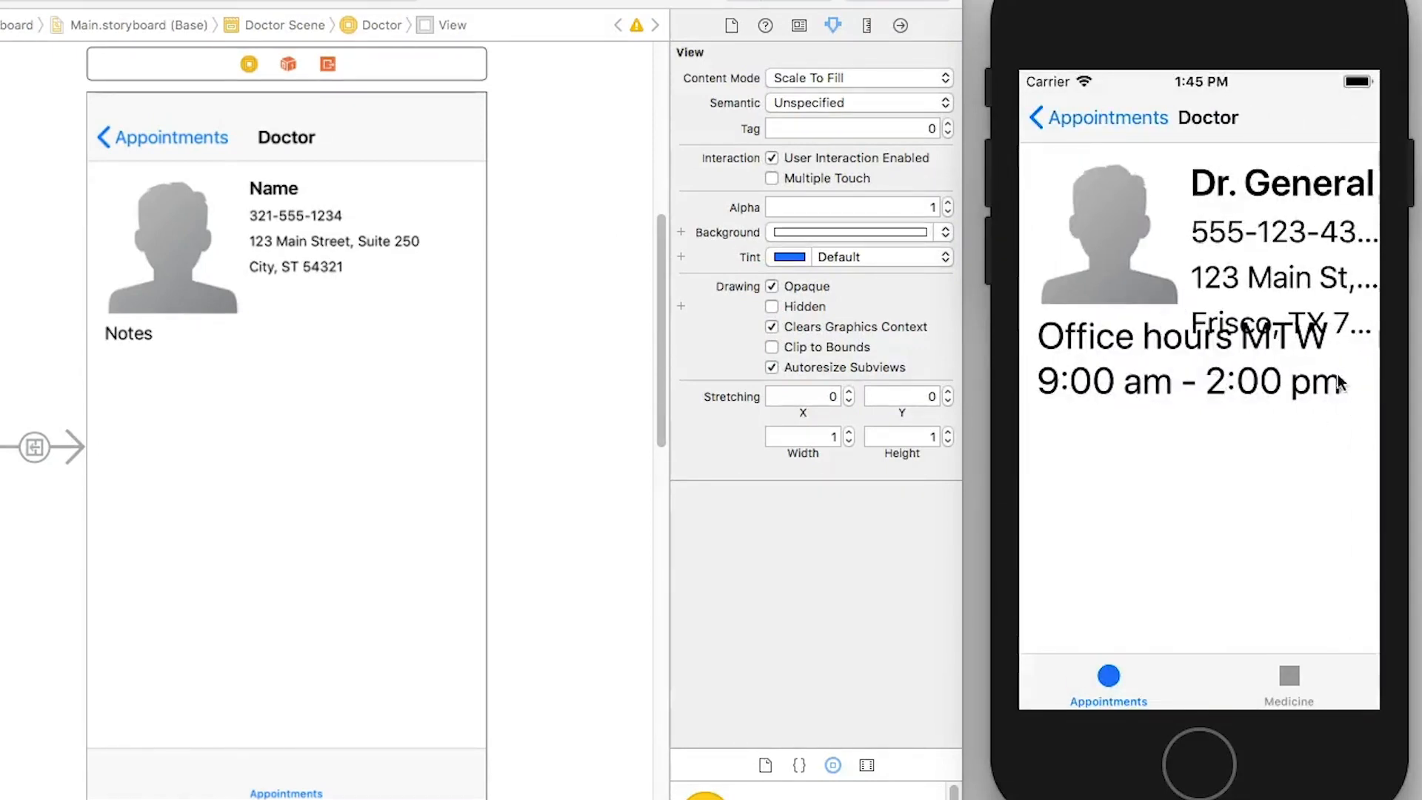
mouse_move(1184, 354)
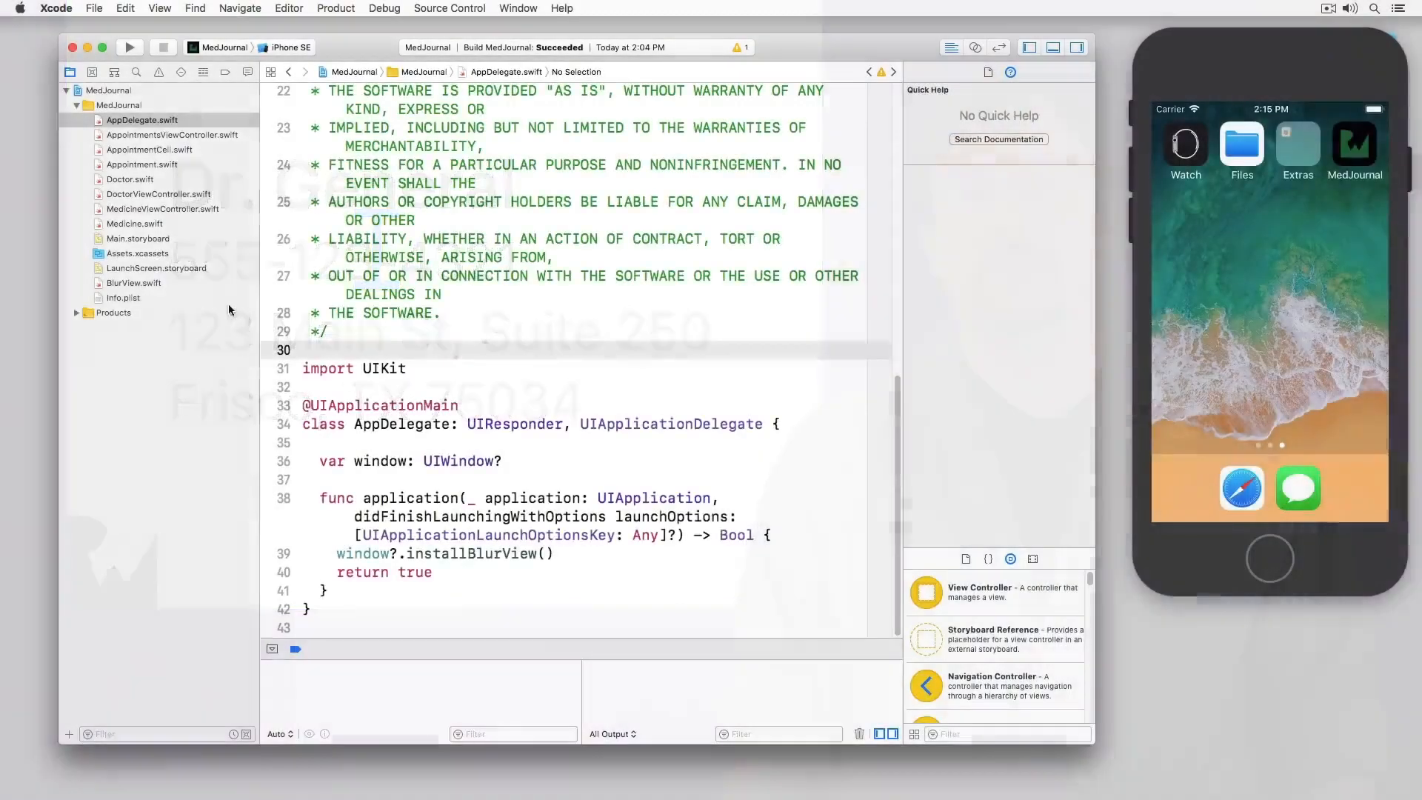
Anchor the phone and city lines' vertical spacing to the Last Baseline of the labels above.
left_click(140, 238)
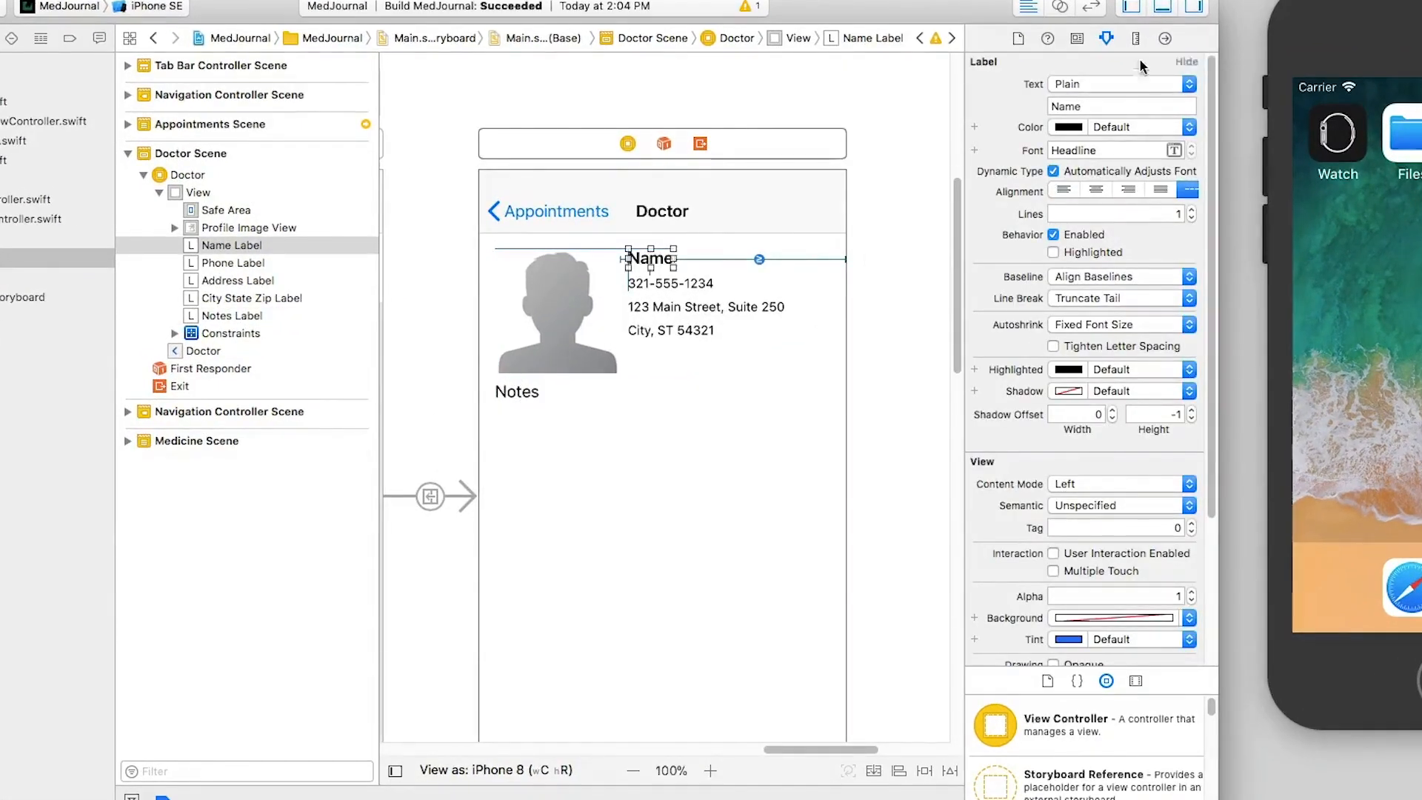
left_click(1135, 38)
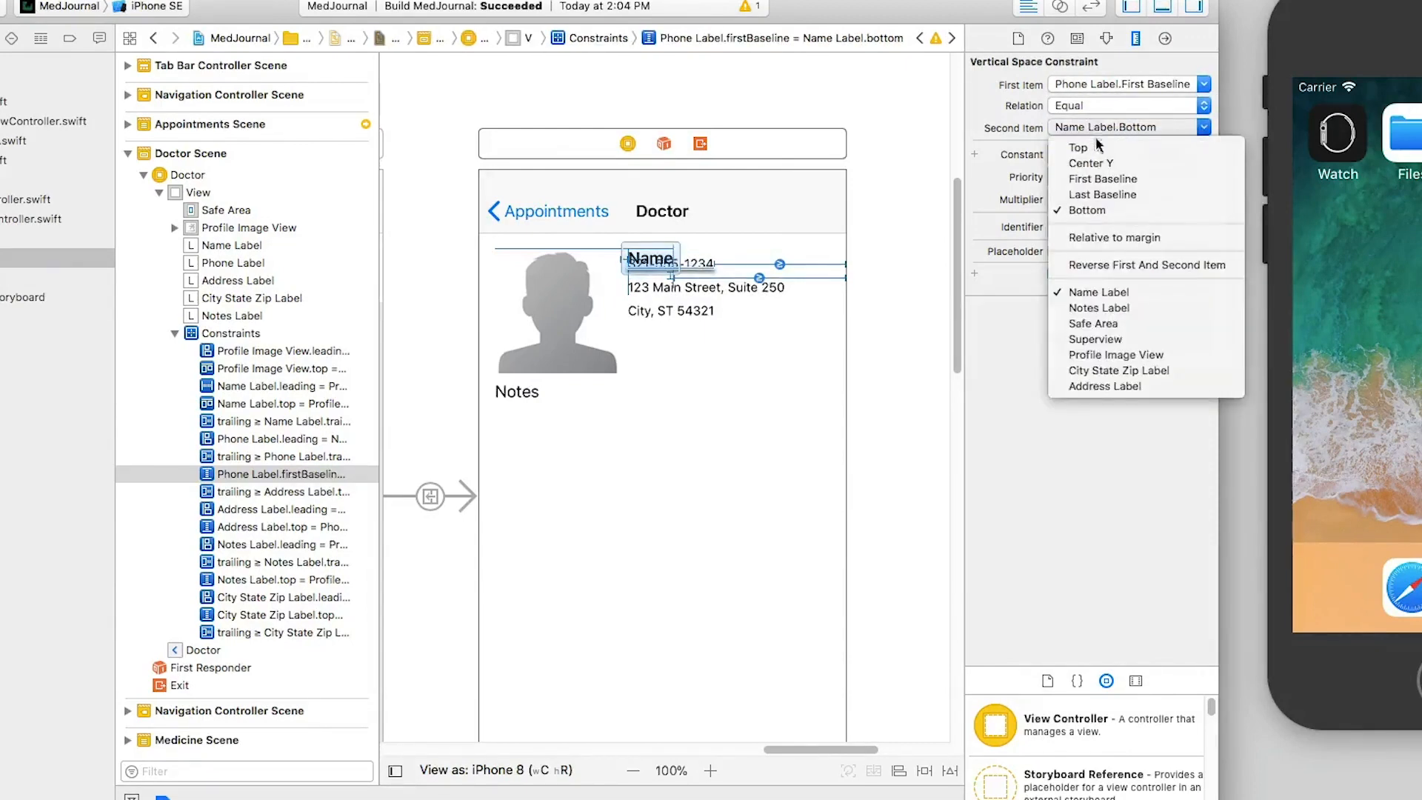
left_click(1104, 194)
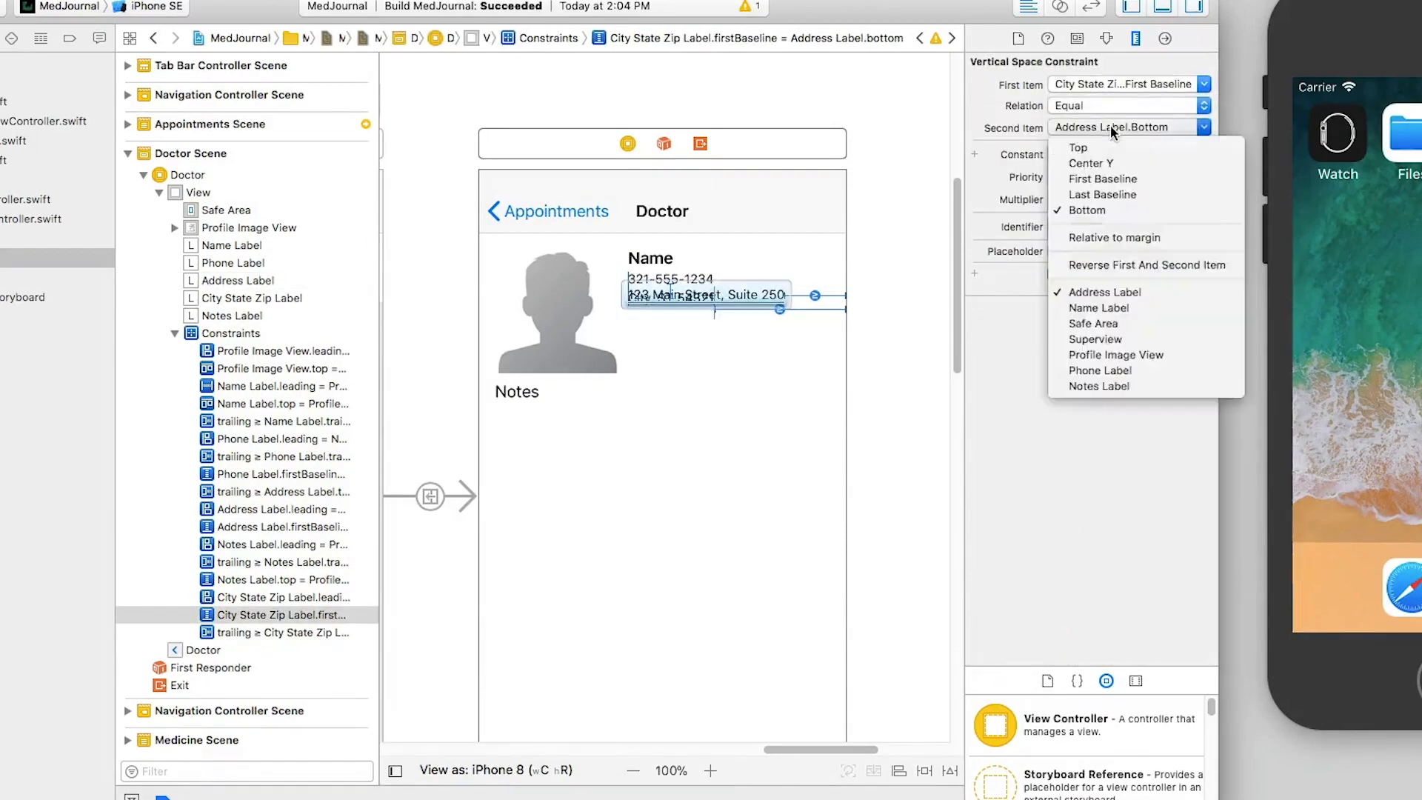
left_click(1102, 194)
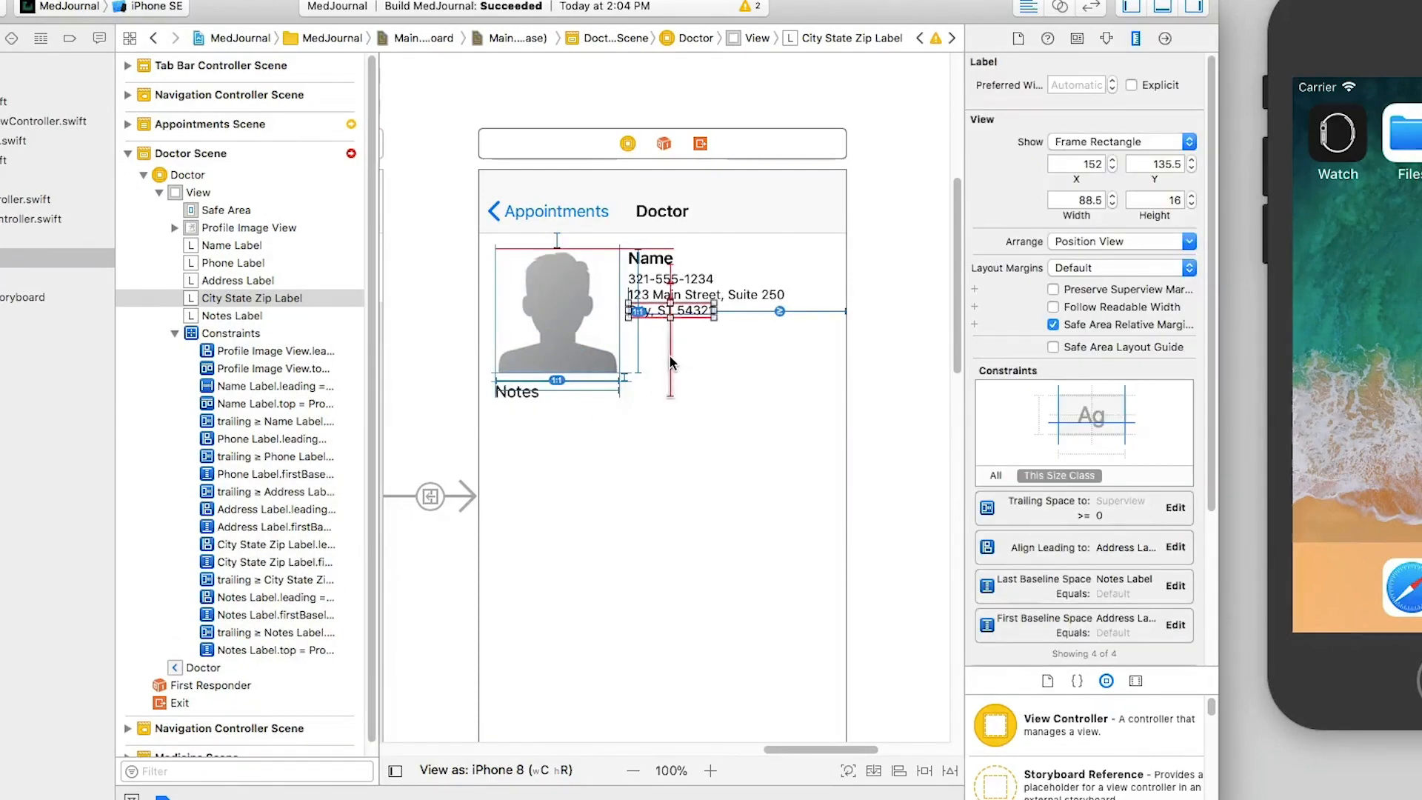
Make the Notes label's spacing below the city line's baseline greater than or equal.
left_click(272, 615)
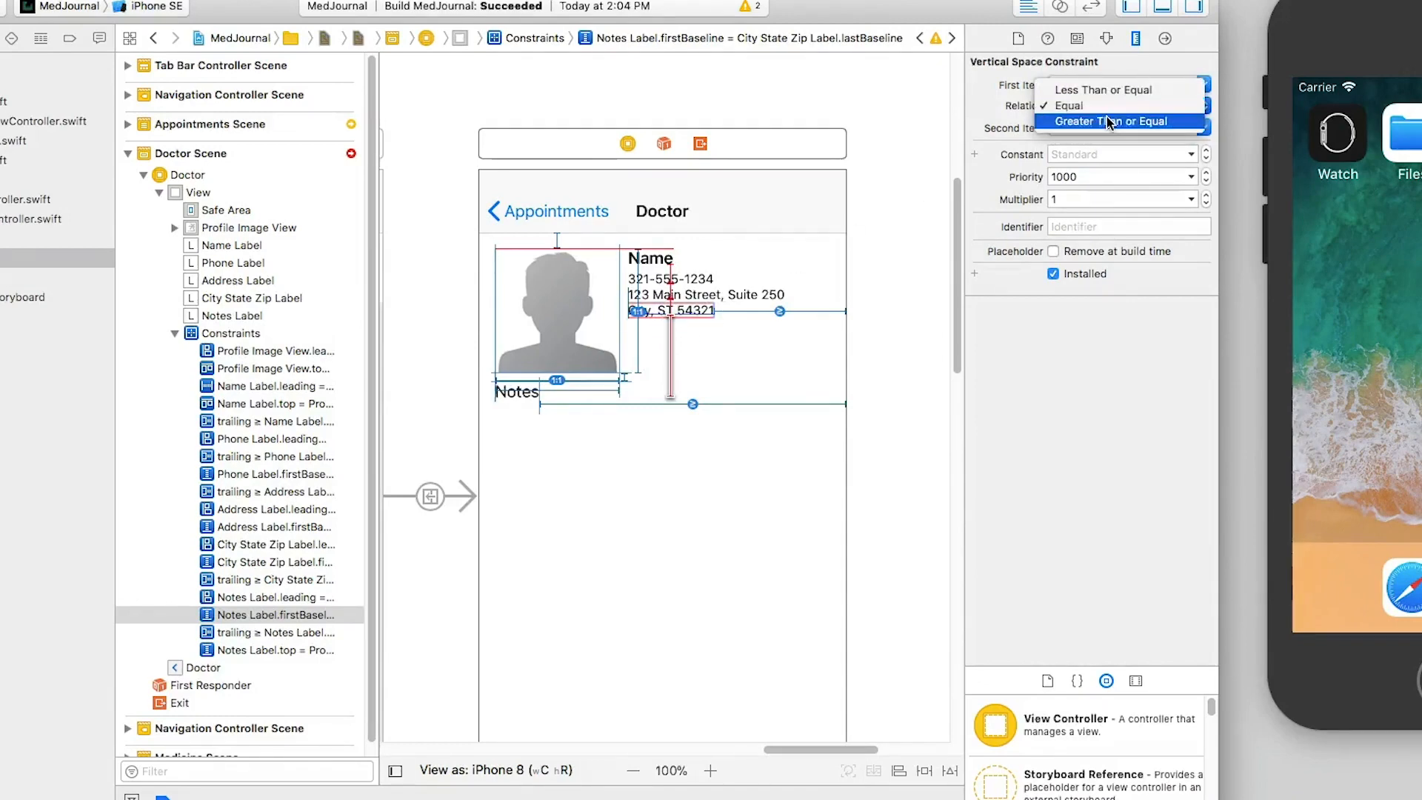
left_click(1119, 121)
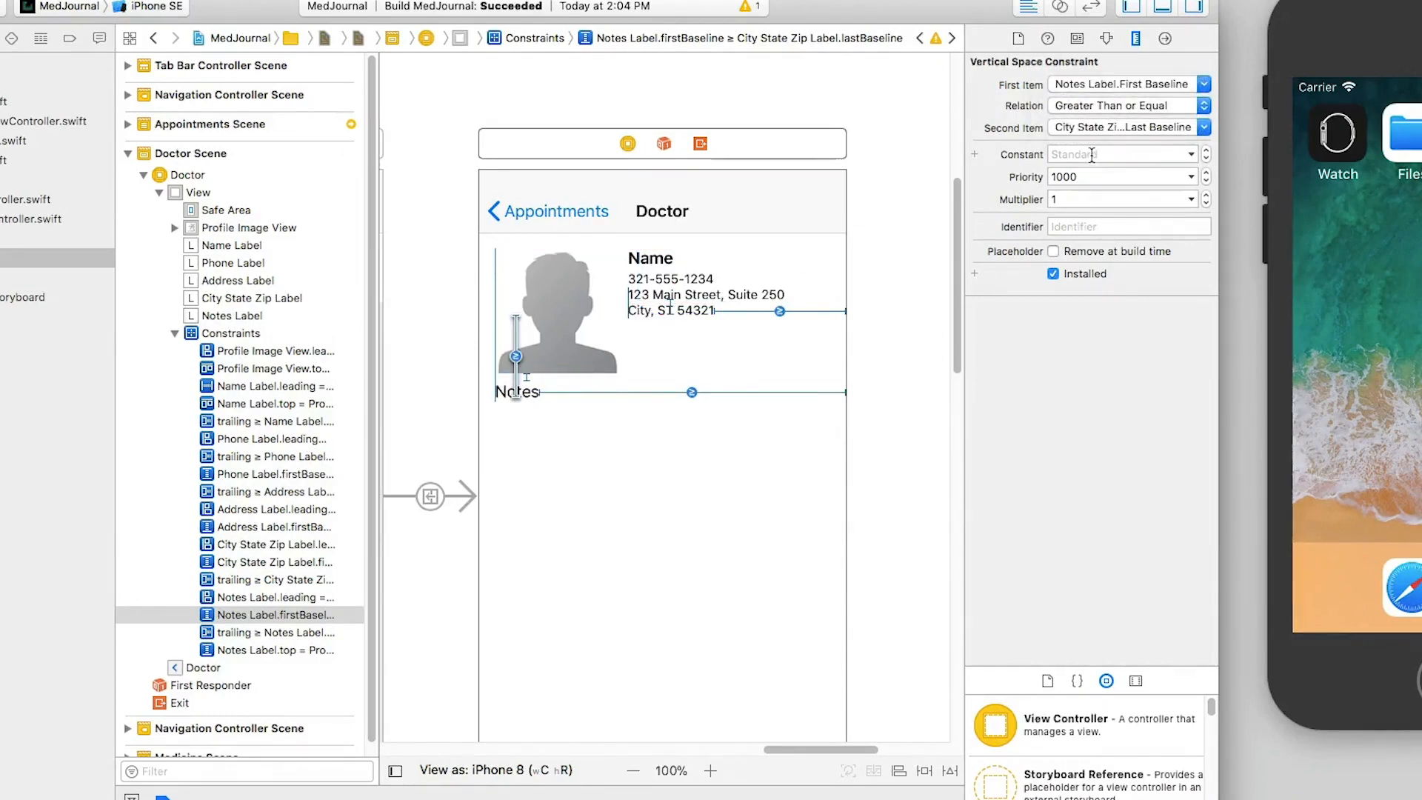
left_click(234, 315)
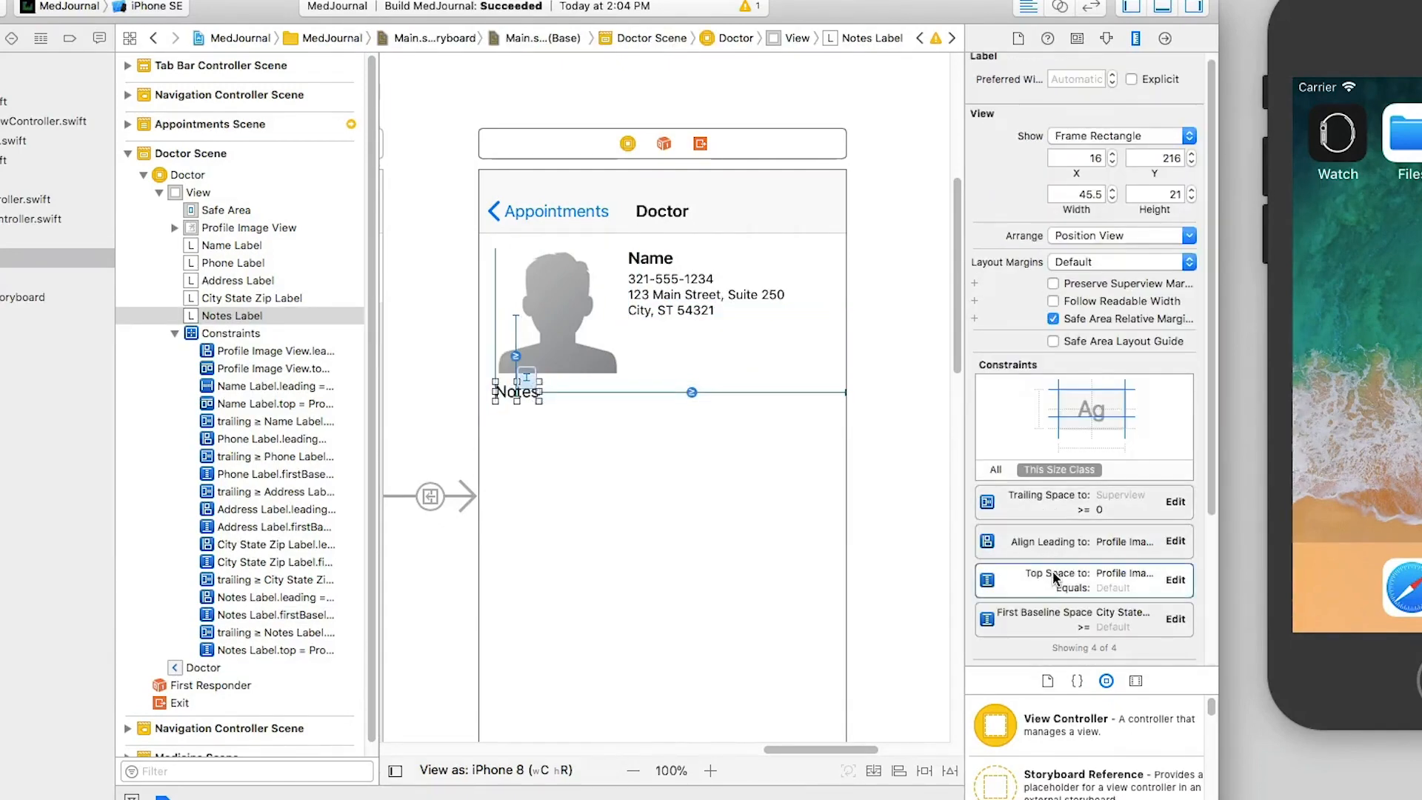
Add vertical spacing of at least 8 between Notes and the profile image.
left_click(1071, 580)
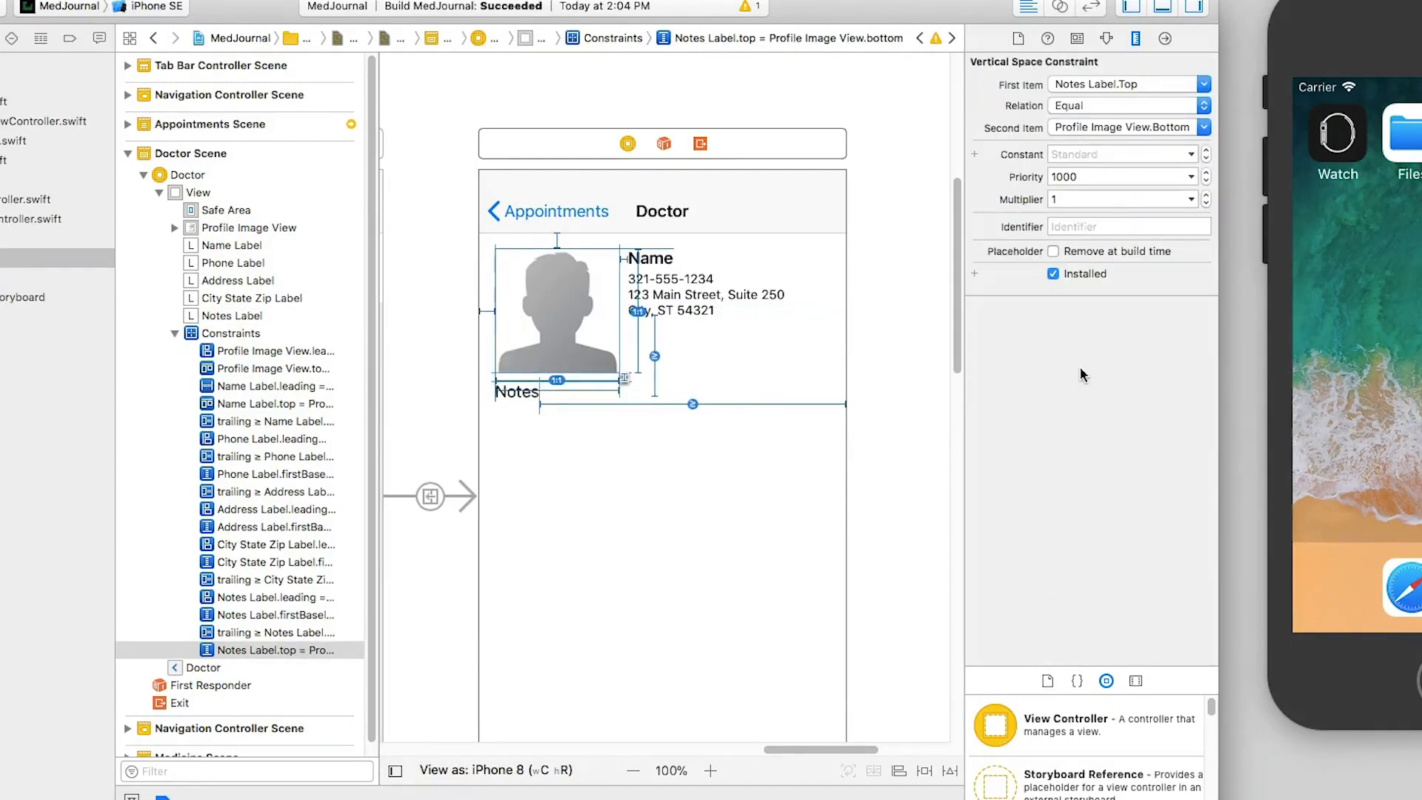
type("250")
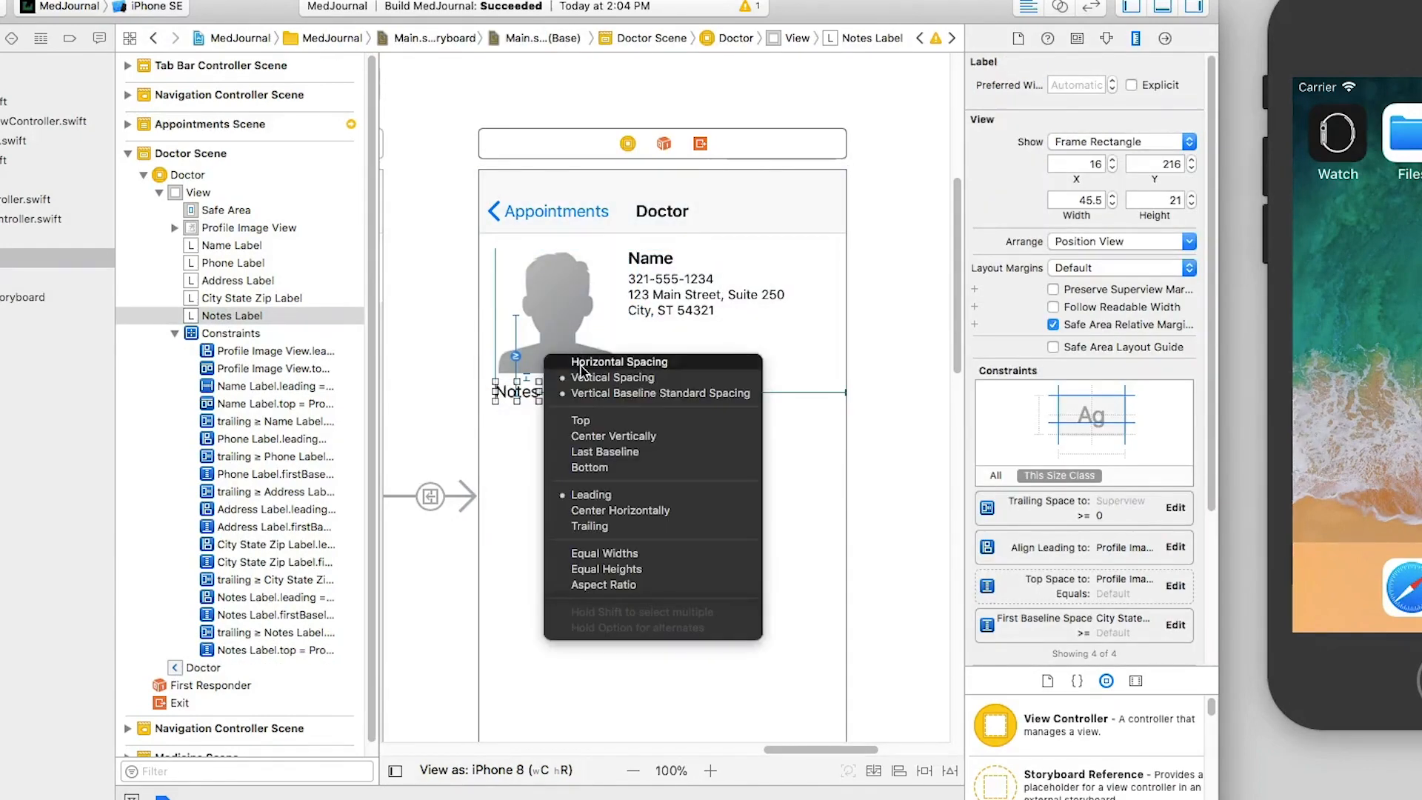
left_click(614, 377)
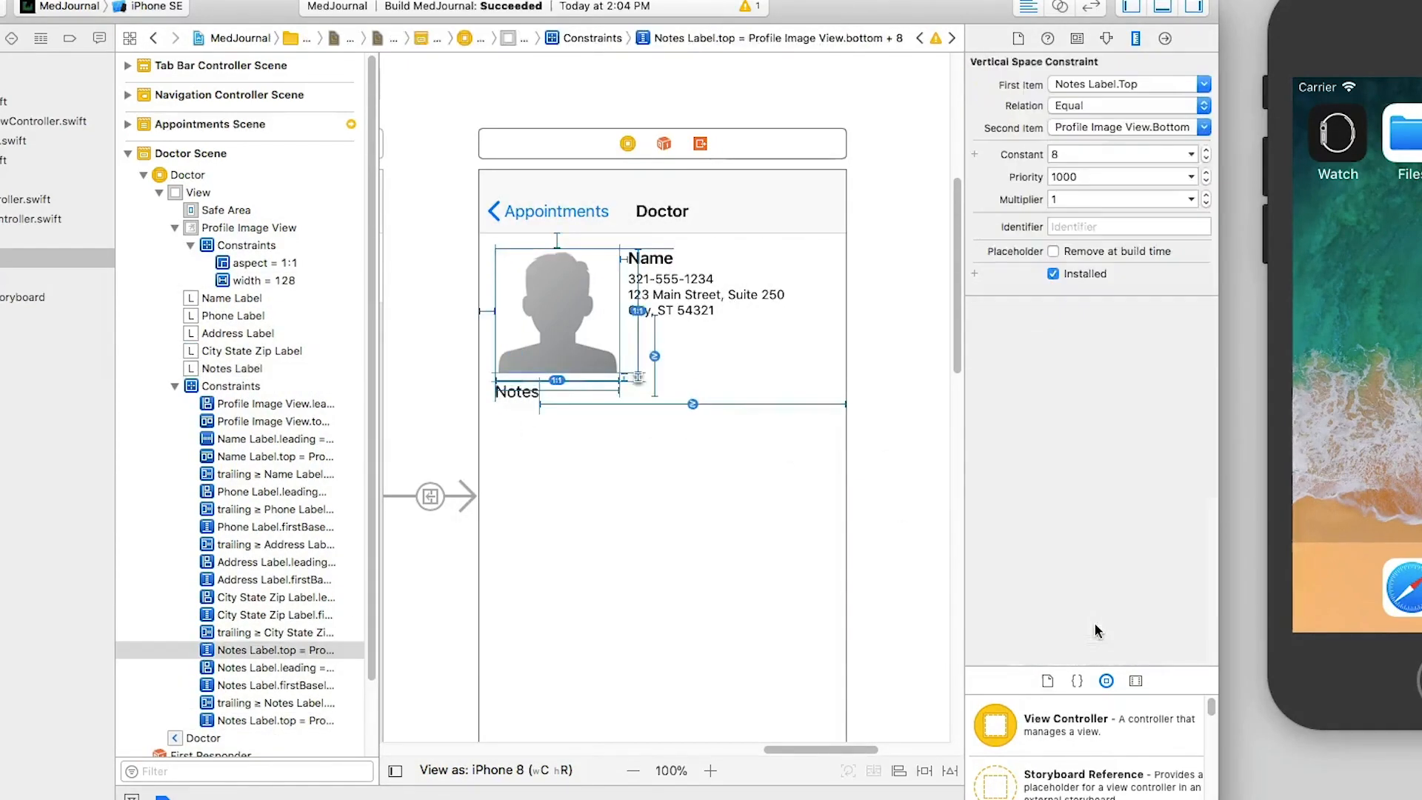
left_click(1124, 105)
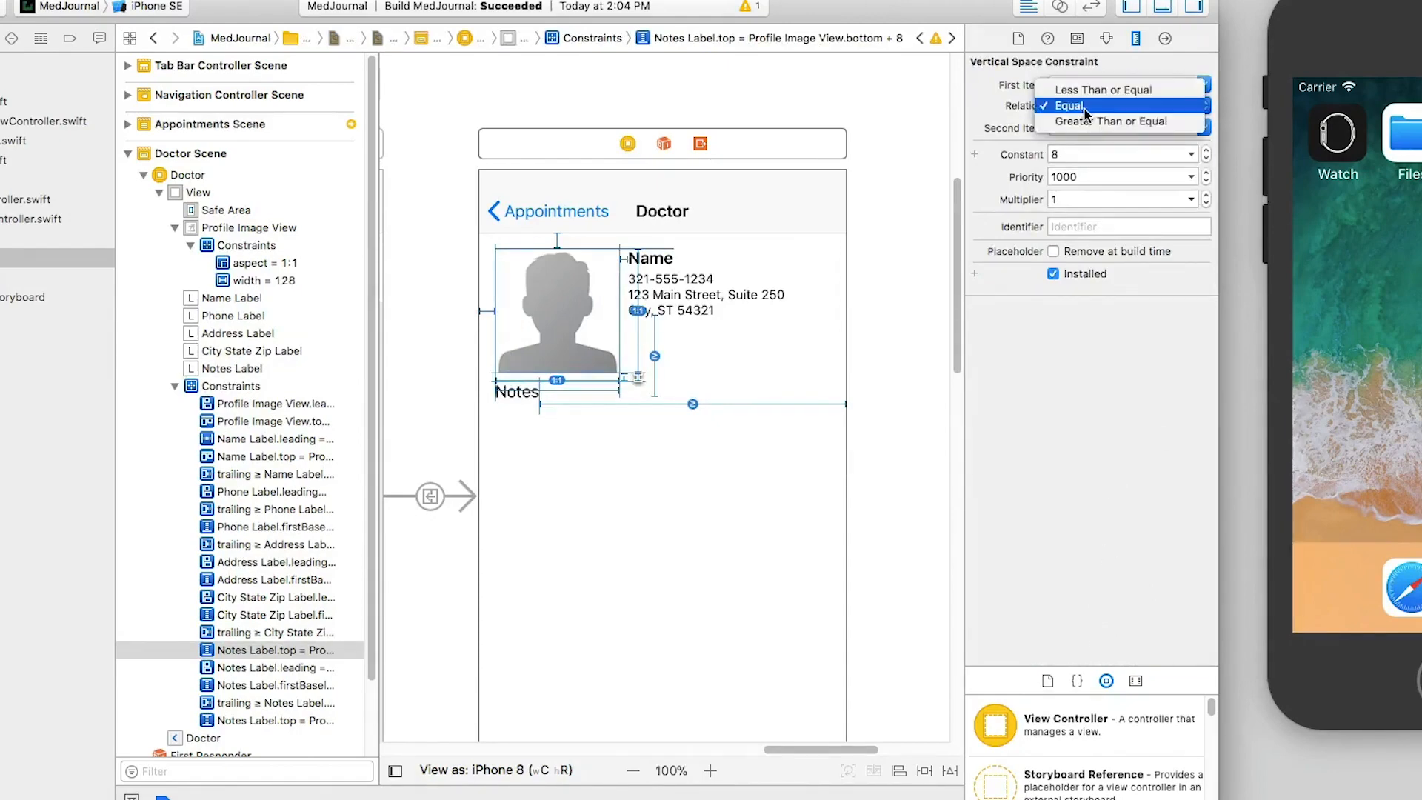
left_click(1120, 122)
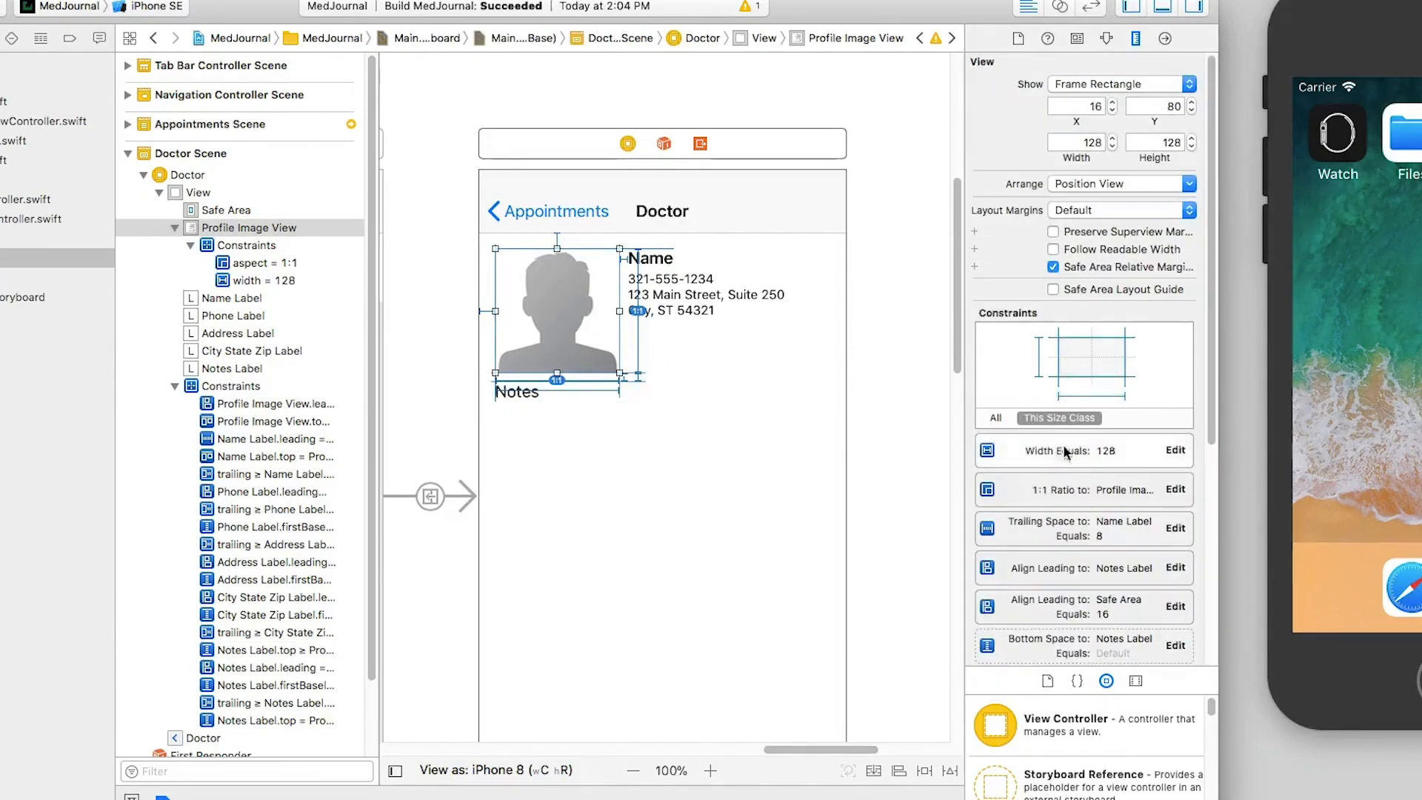
Set the Address and City State Zip labels to 0 lines and change their line break mode.
scroll("down", 3)
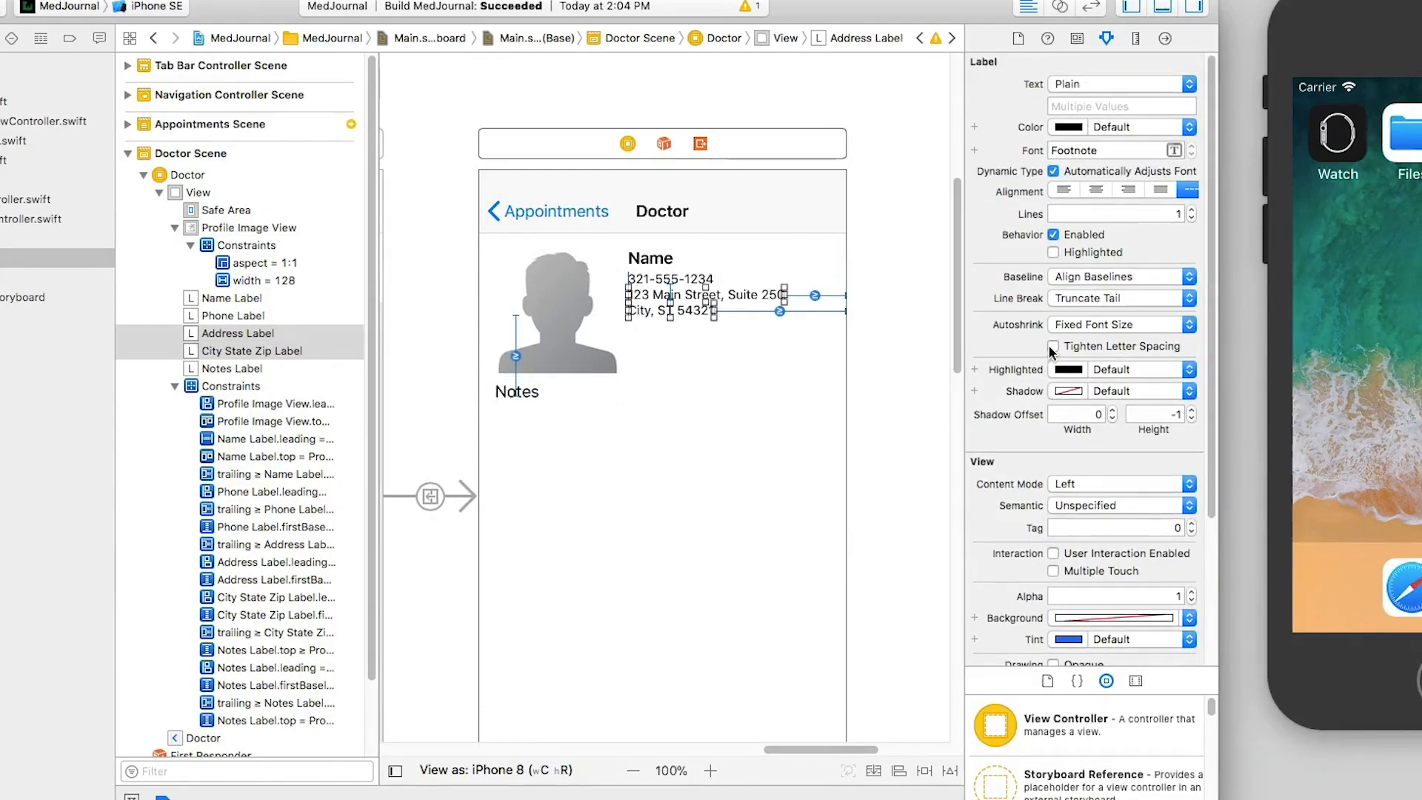
left_click(1192, 219)
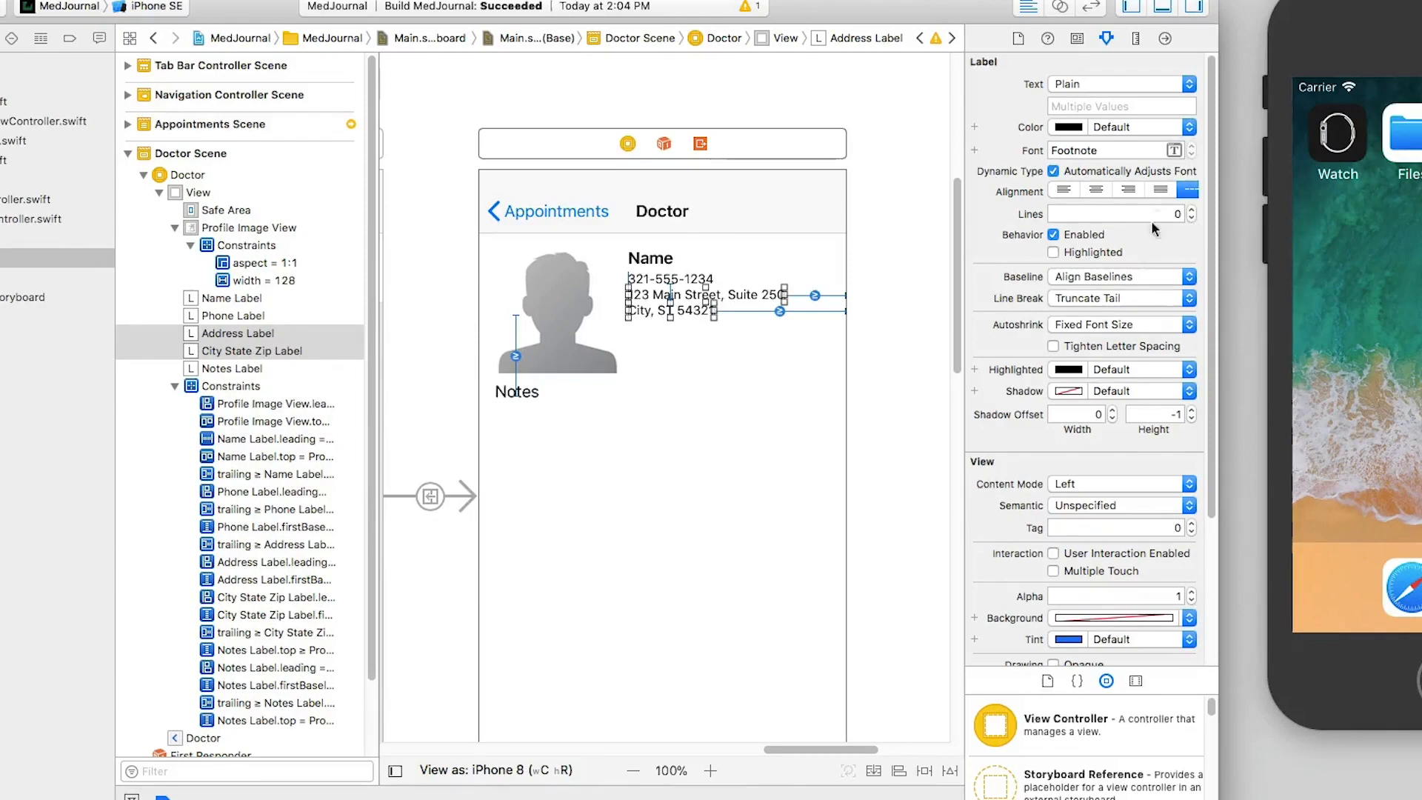
left_click(1120, 297)
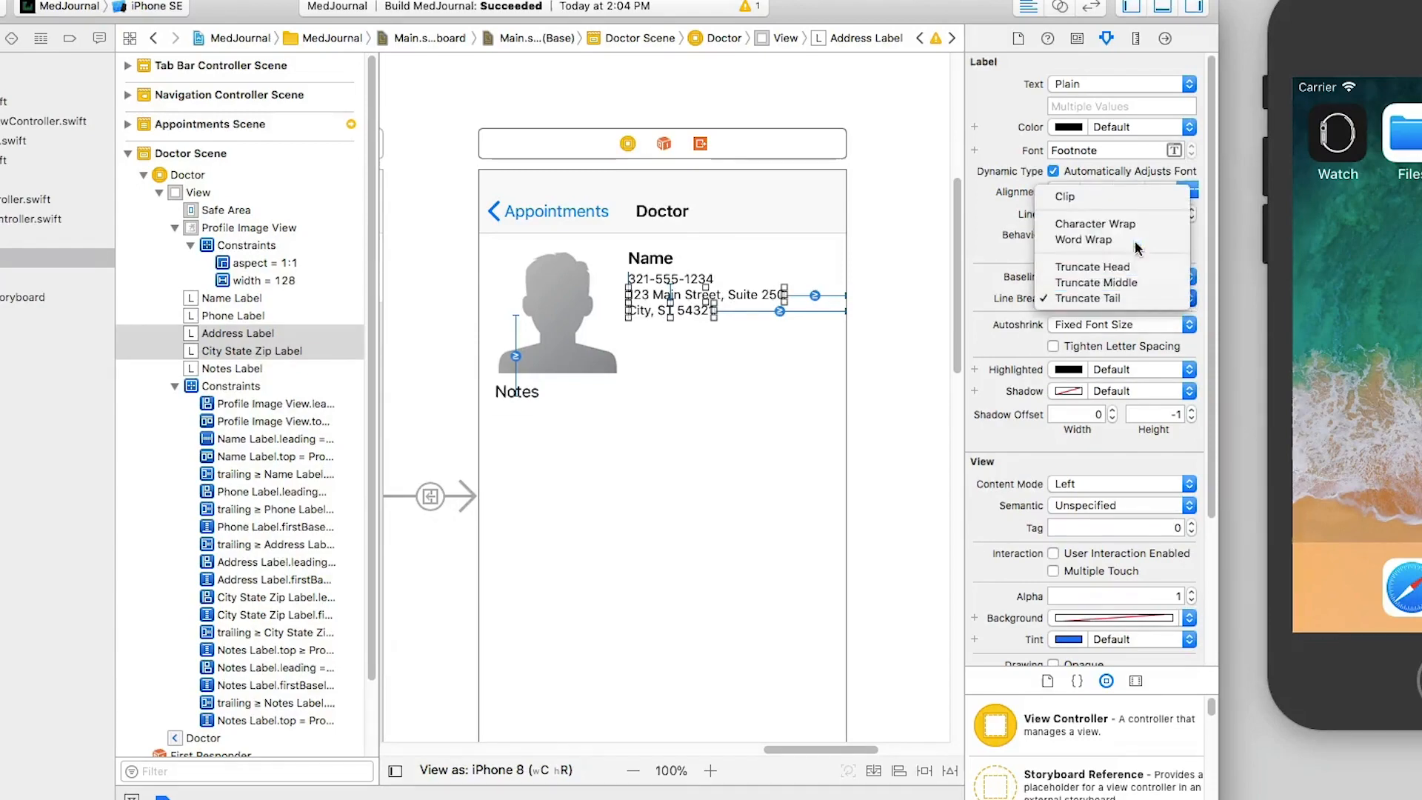